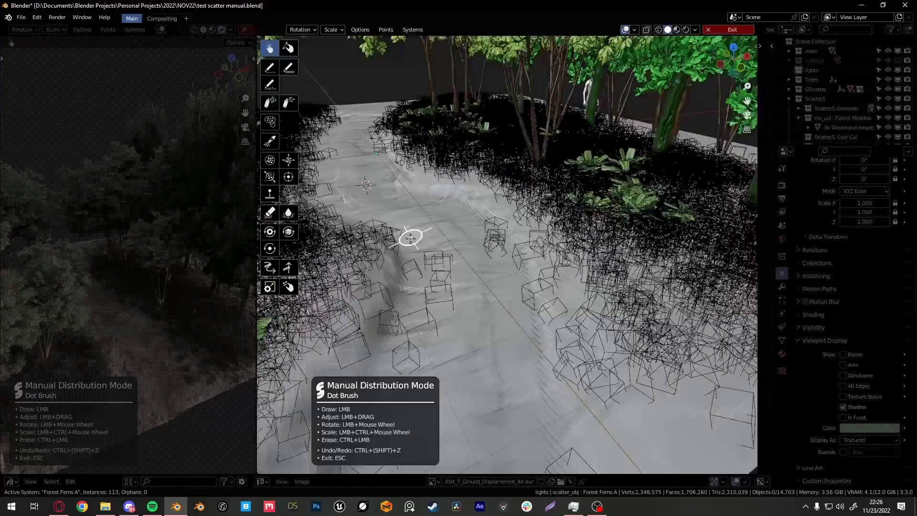
Switch to the Forest Mossy Rock system, pose rocks on the path and spray instances beside it
left_click(412, 29)
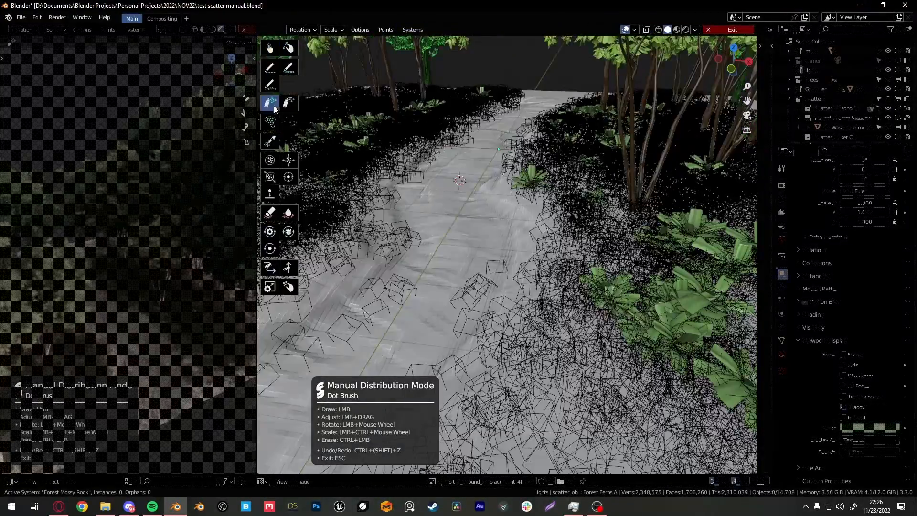
left_click(413, 30)
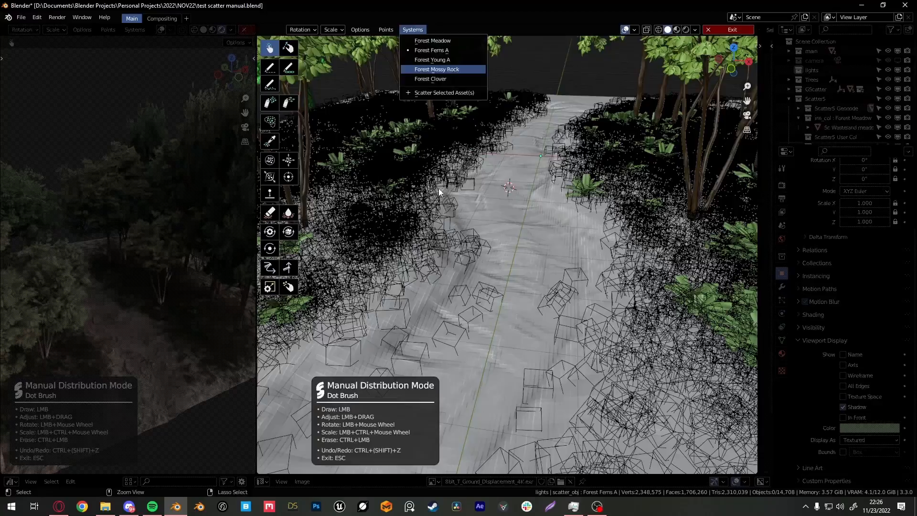
left_click(436, 69)
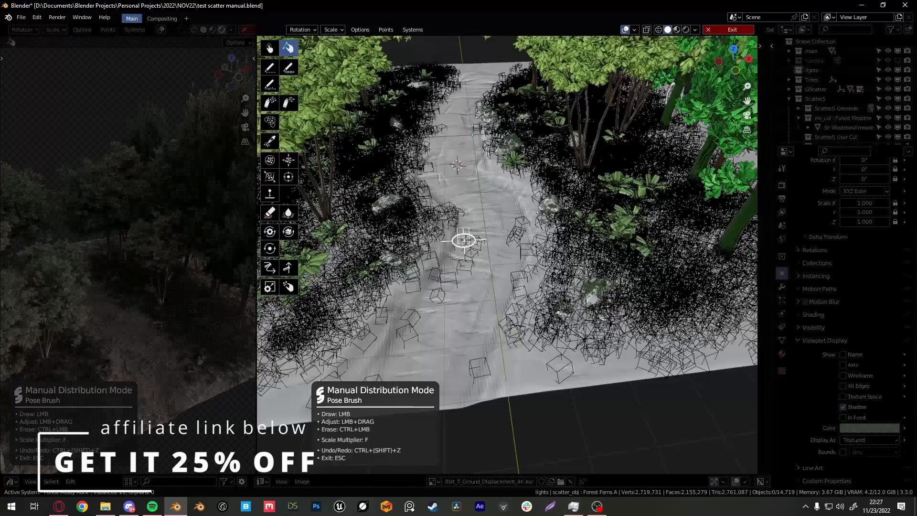
left_click(270, 102)
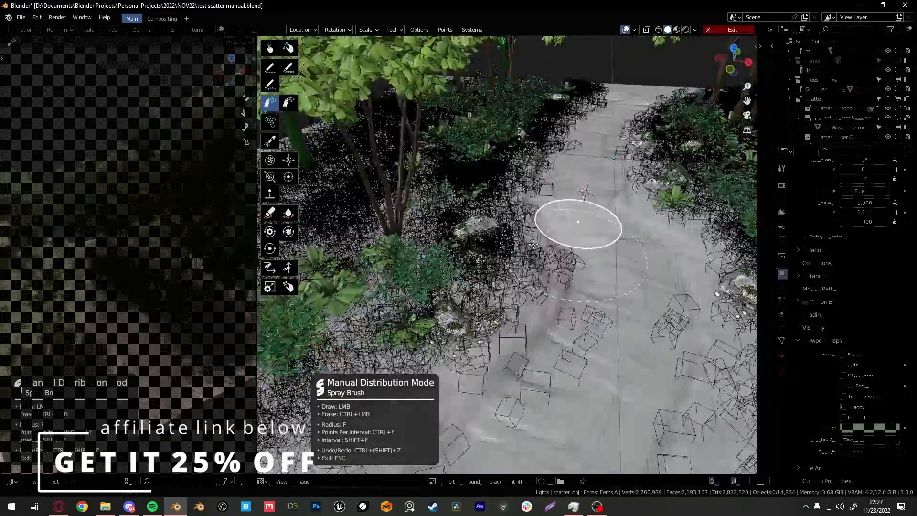
left_click(287, 48)
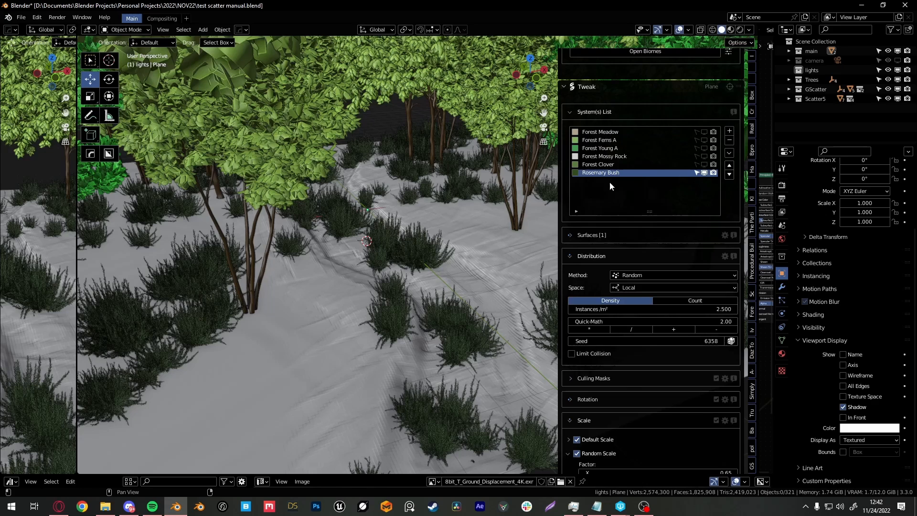
Set the Rosemary Bush system's distribution method to Manual, clearing its scattered bushes
left_click(673, 275)
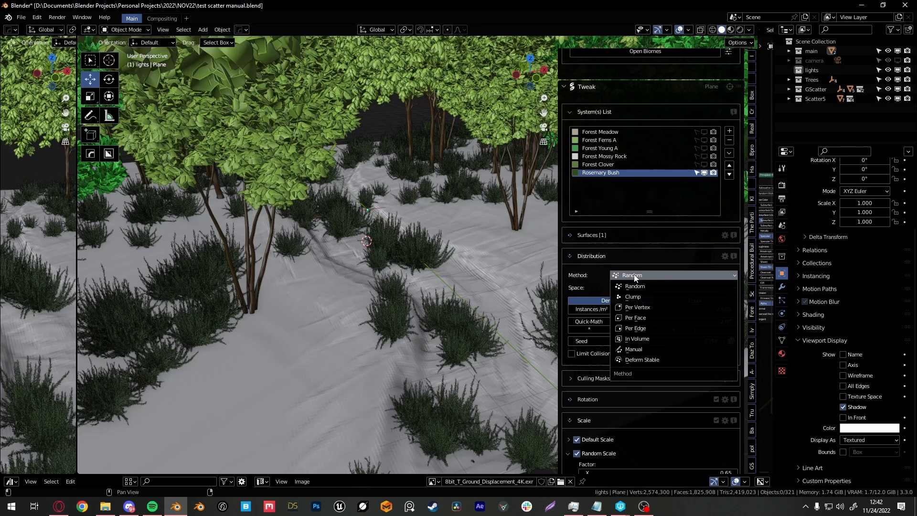
mouse_move(633, 349)
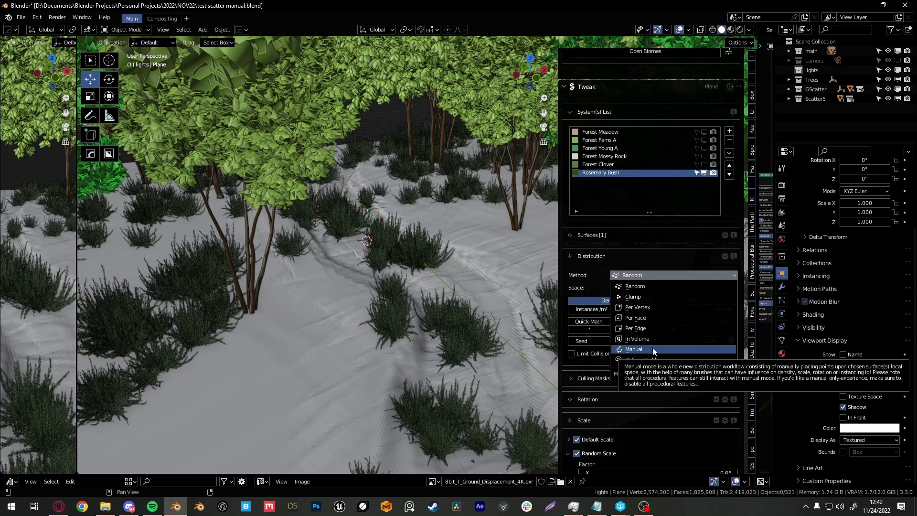
left_click(634, 349)
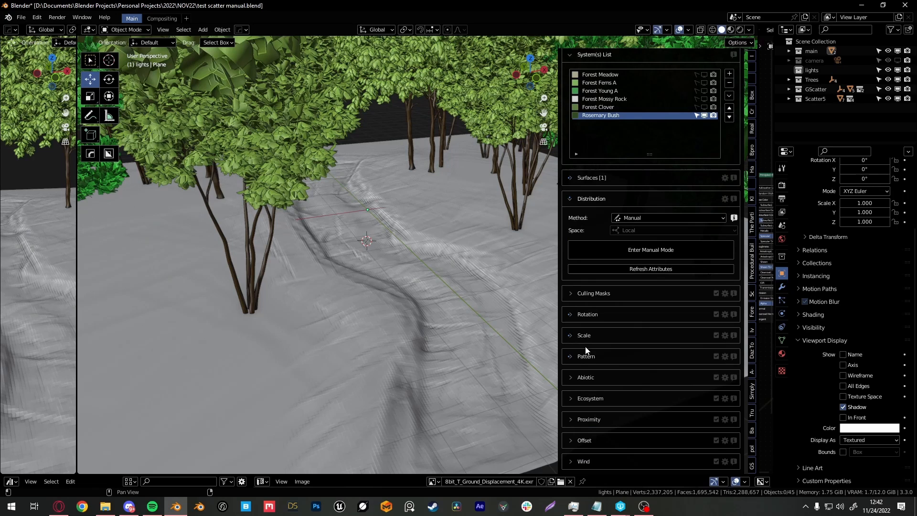
left_click(586, 356)
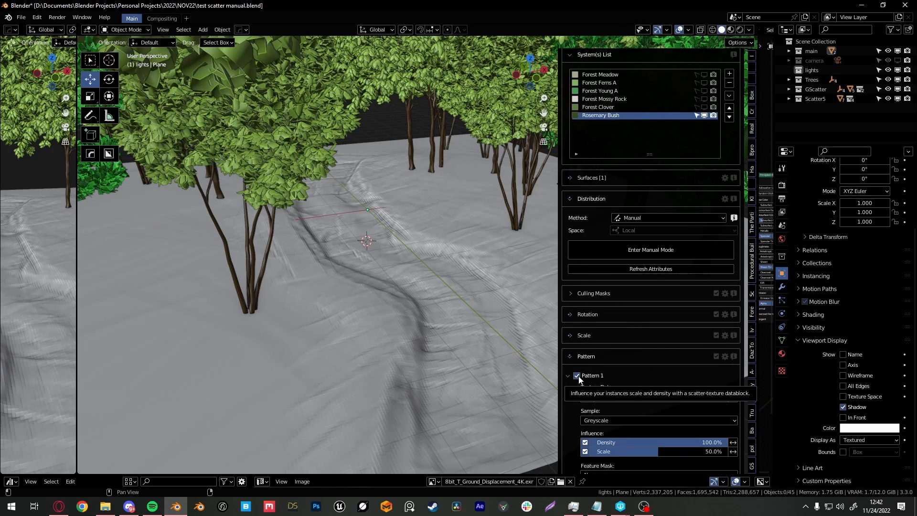
scroll("down", 3)
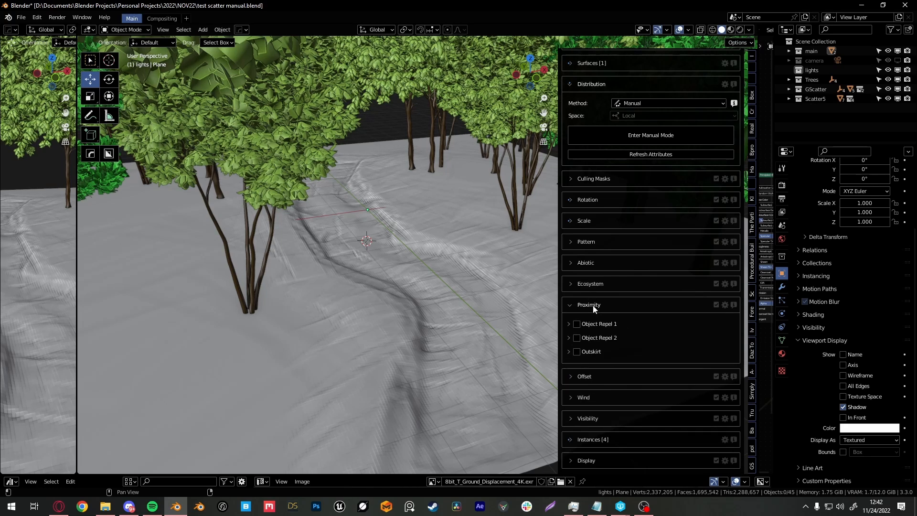
Browse the Pattern and Culling Masks panels without changing settings
scroll("down", 3)
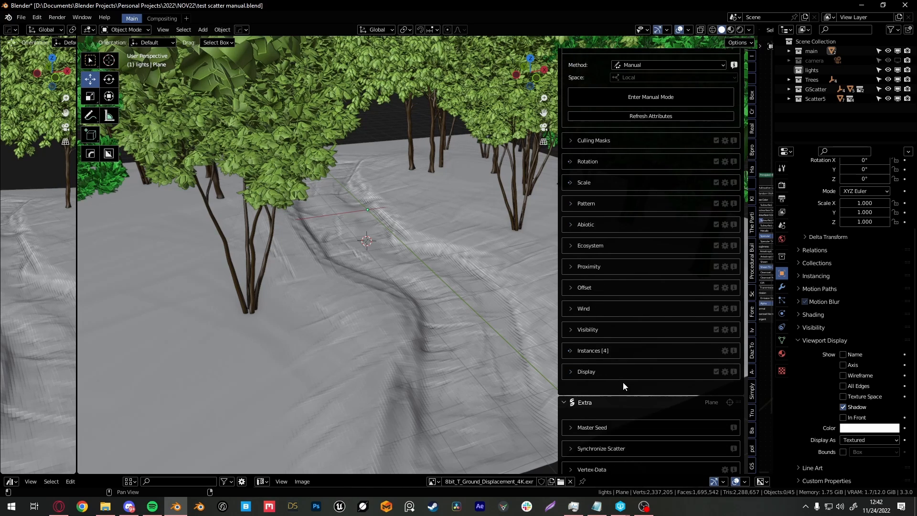
scroll("up", 3)
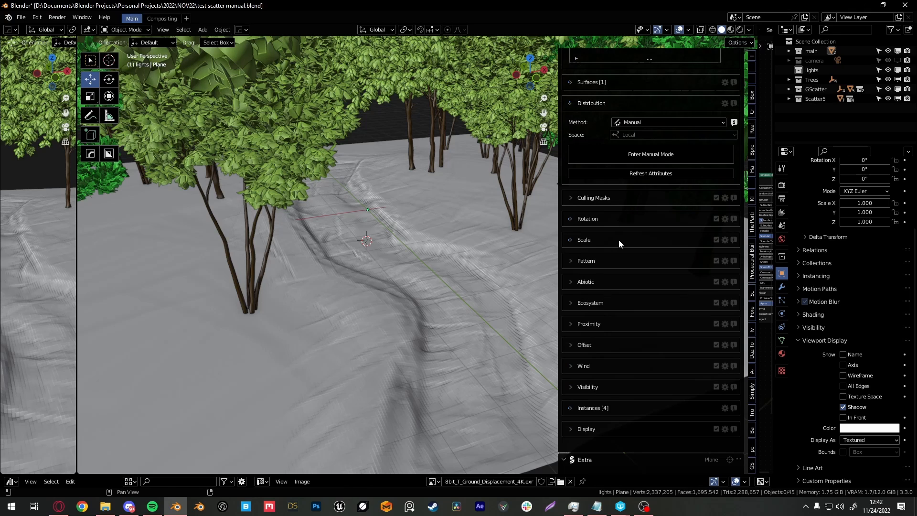
left_click(593, 197)
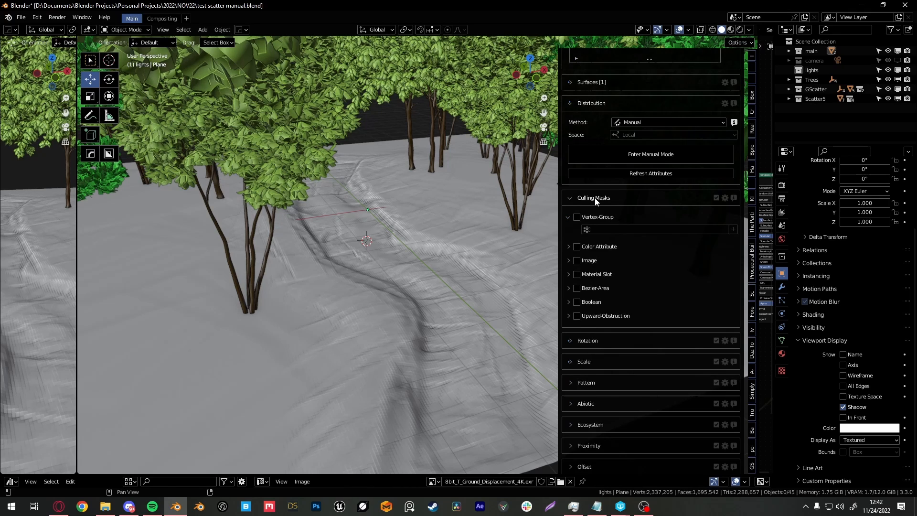
left_click(570, 198)
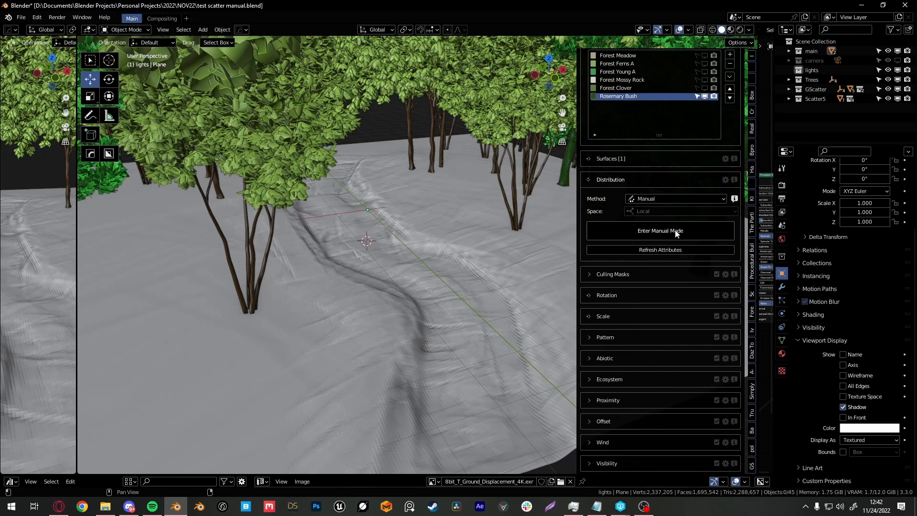
Enter manual distribution mode for the Rosemary Bush system
left_click(659, 231)
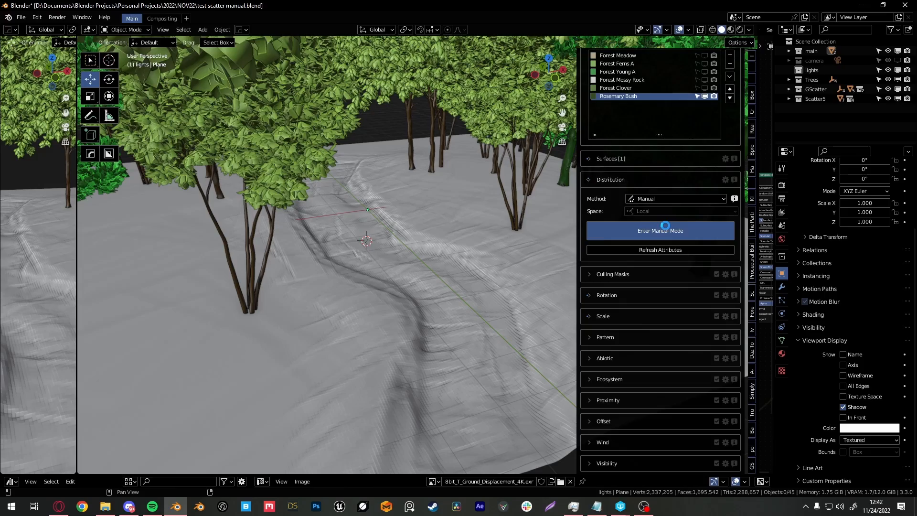
left_click(659, 231)
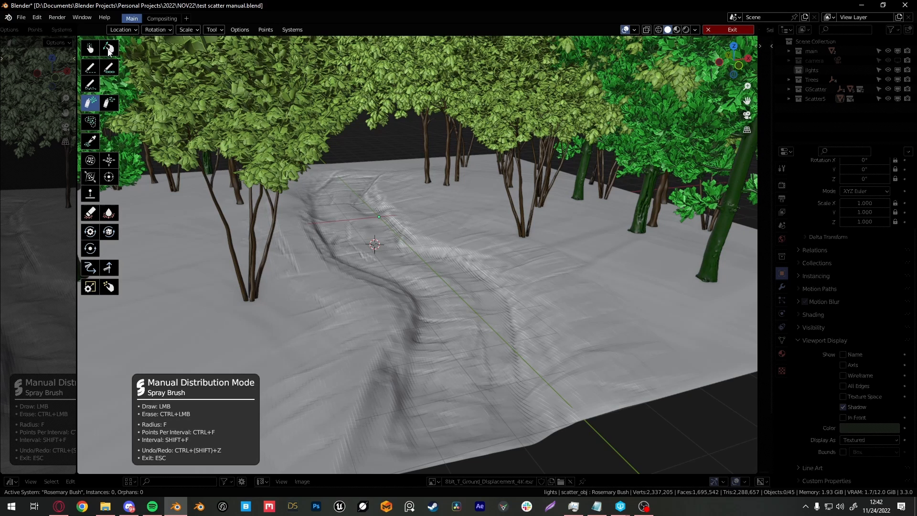
mouse_move(90, 48)
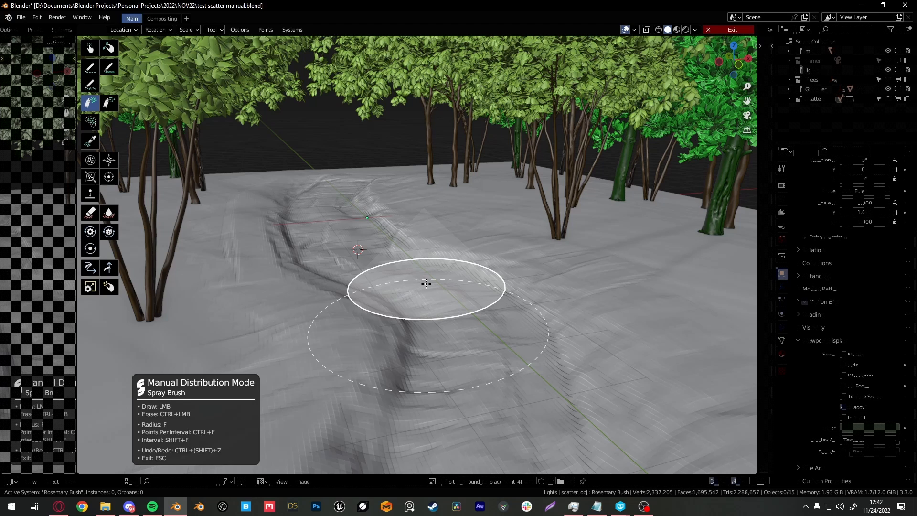
mouse_move(90, 48)
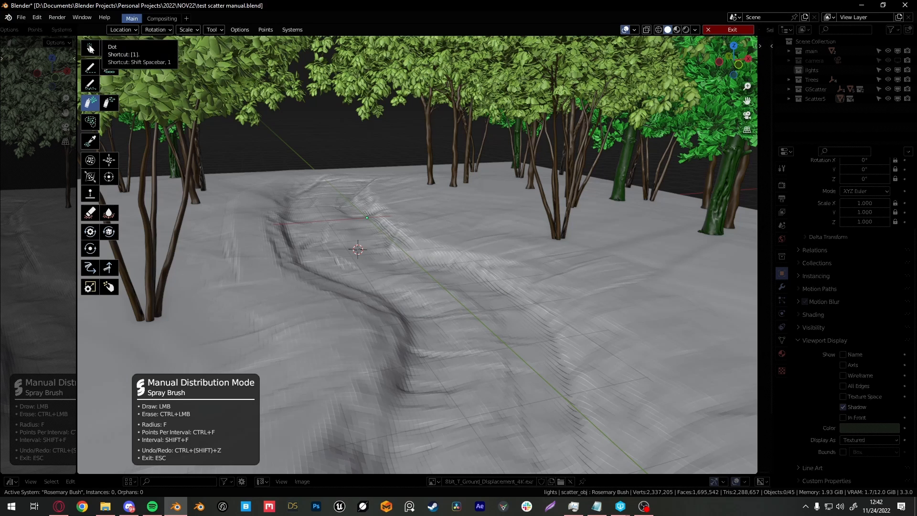
Place individual rosemary bushes with the Dot brush along and beside the path
left_click(90, 49)
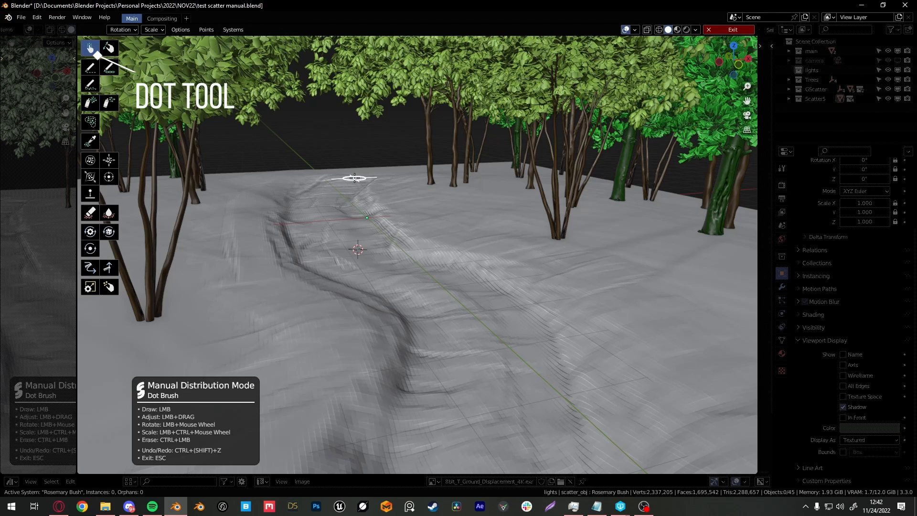
left_click(324, 313)
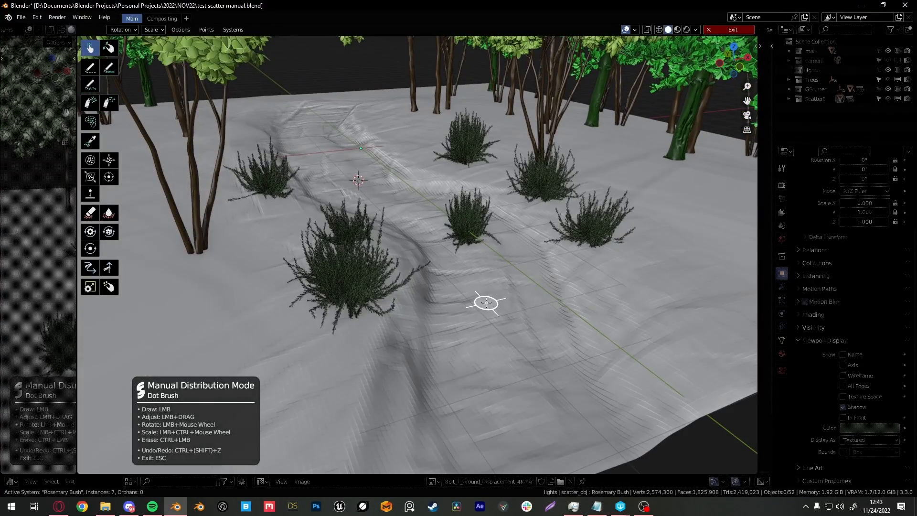
left_click(670, 224)
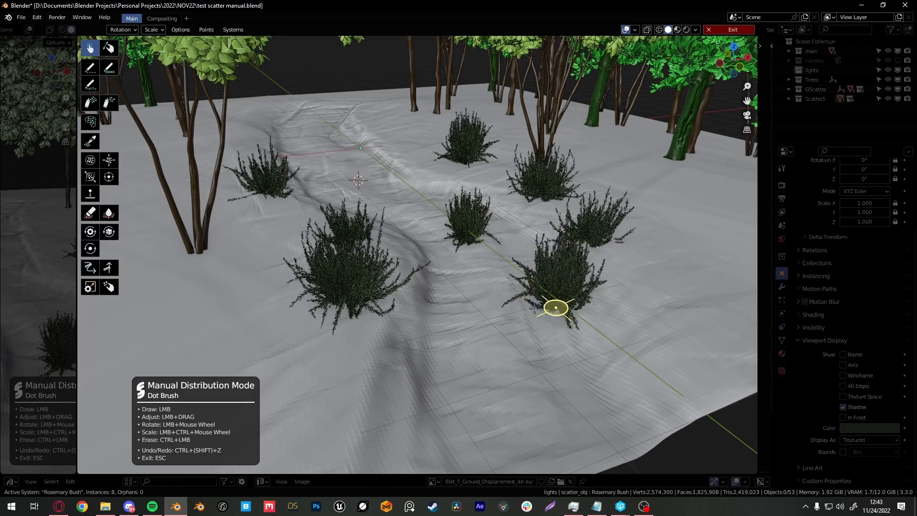
left_click(121, 30)
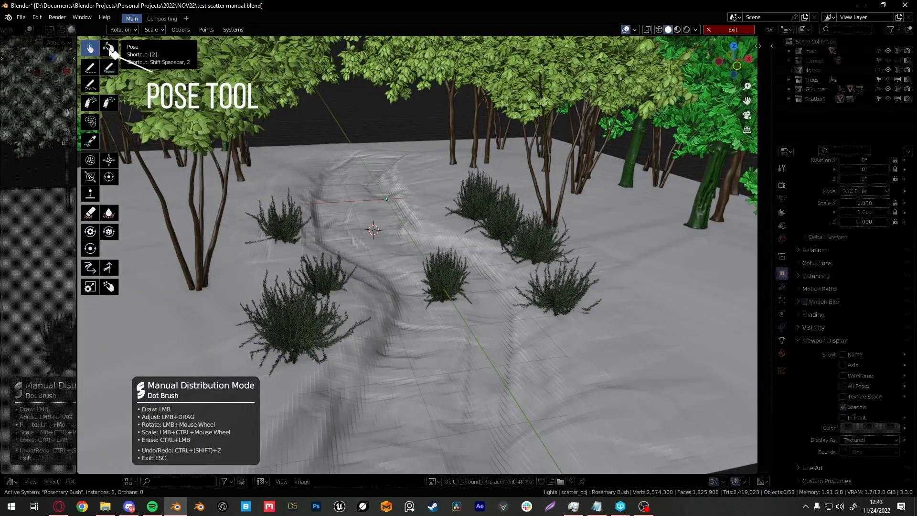
Place and orient a rosemary bush right of the path with the Pose brush
left_click(108, 47)
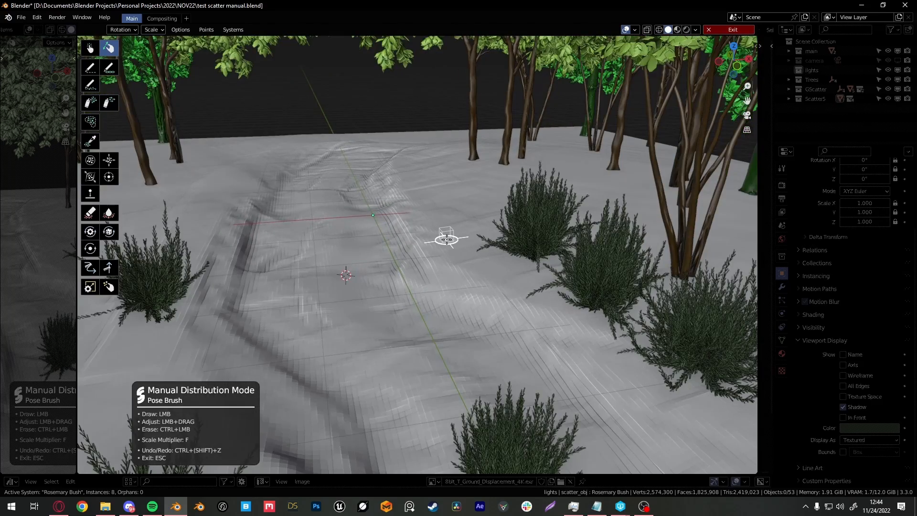
left_click(447, 240)
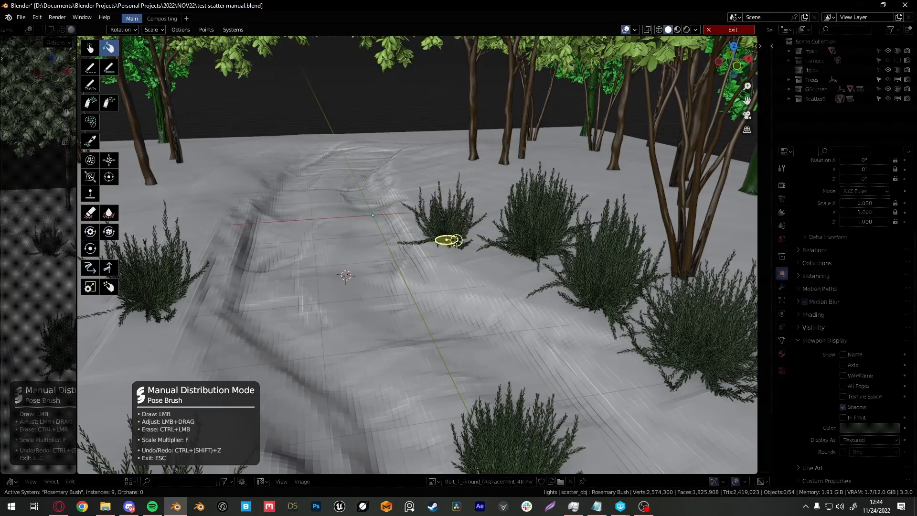
left_click(344, 255)
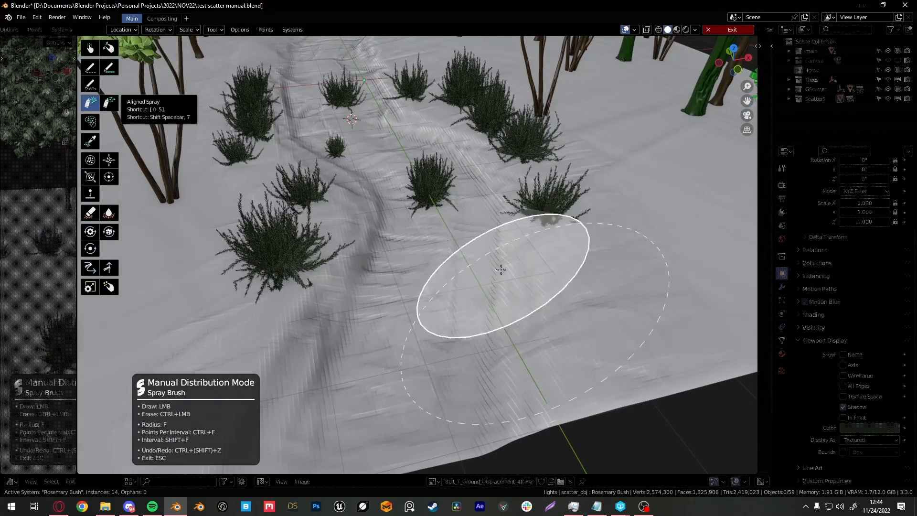
mouse_move(590, 272)
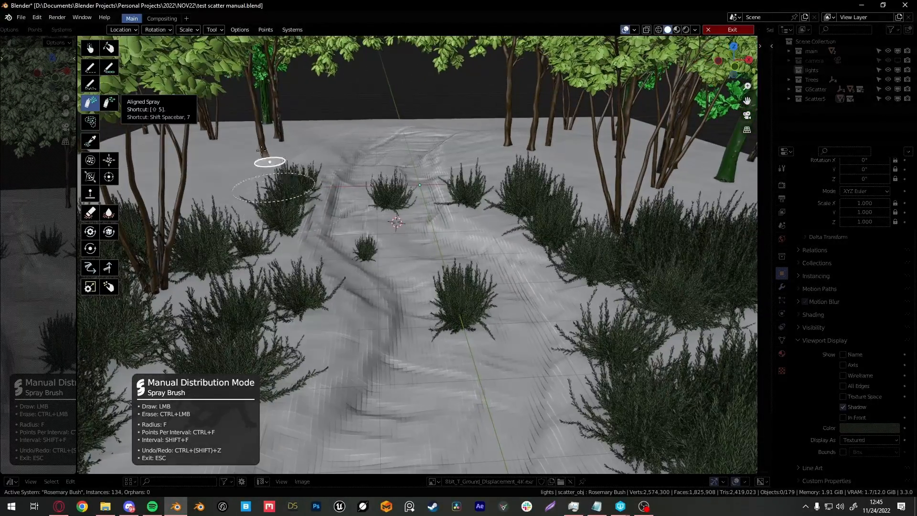
Spray rosemary bushes across the ground left of the path
left_click(213, 29)
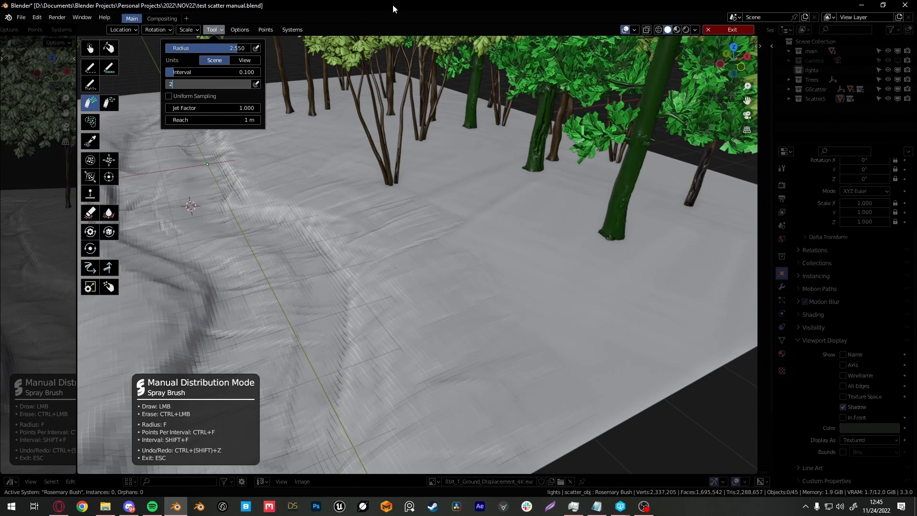
Set the Spray brush to 2 points per interval and interval 0.05
left_click(468, 240)
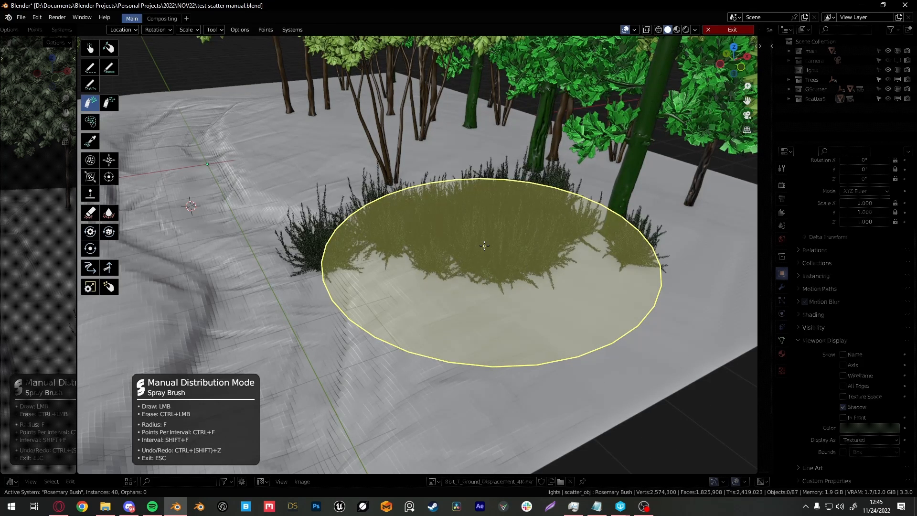
left_click(484, 245)
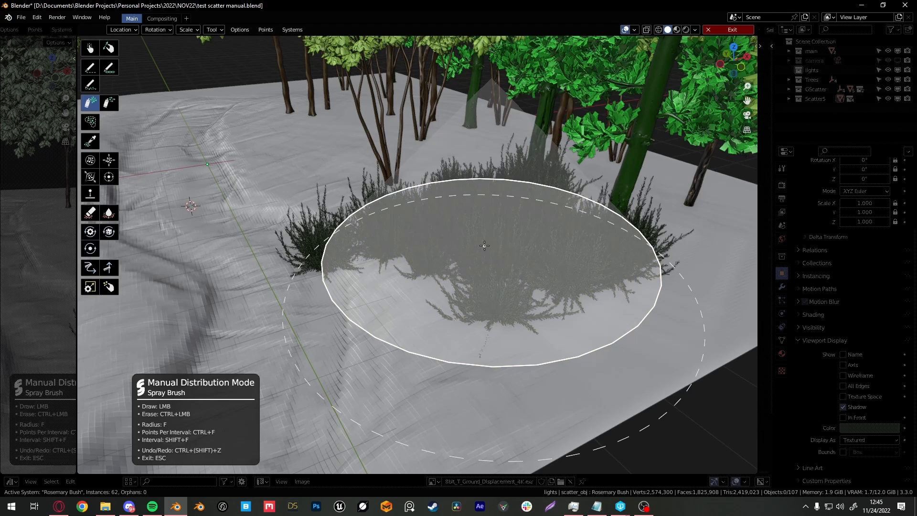
left_click(215, 30)
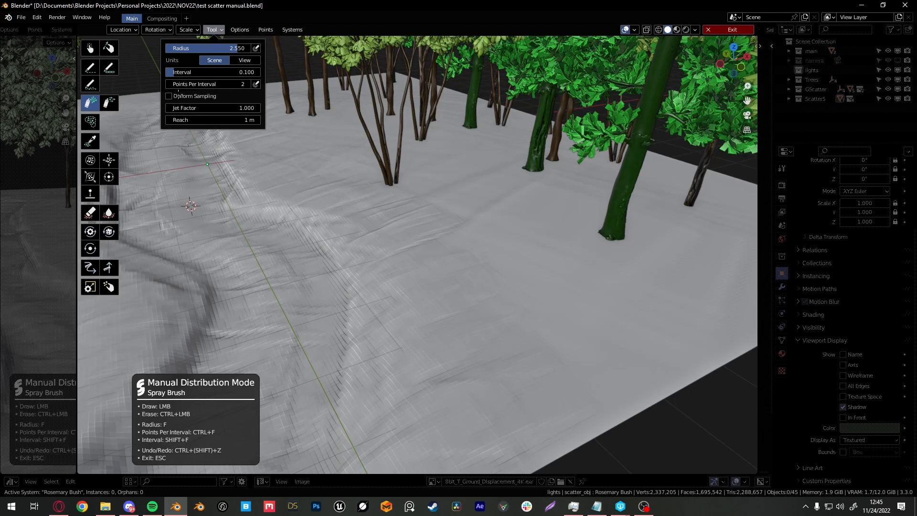
double_click(213, 71)
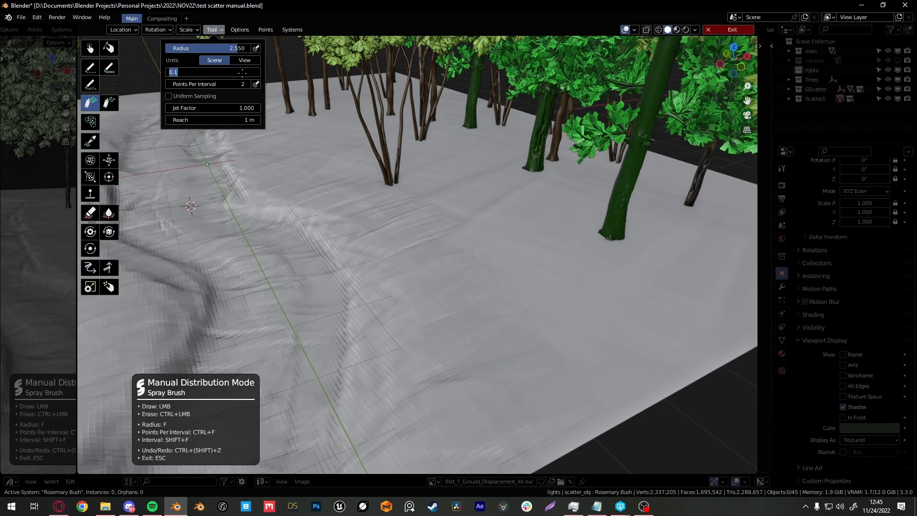
type("5")
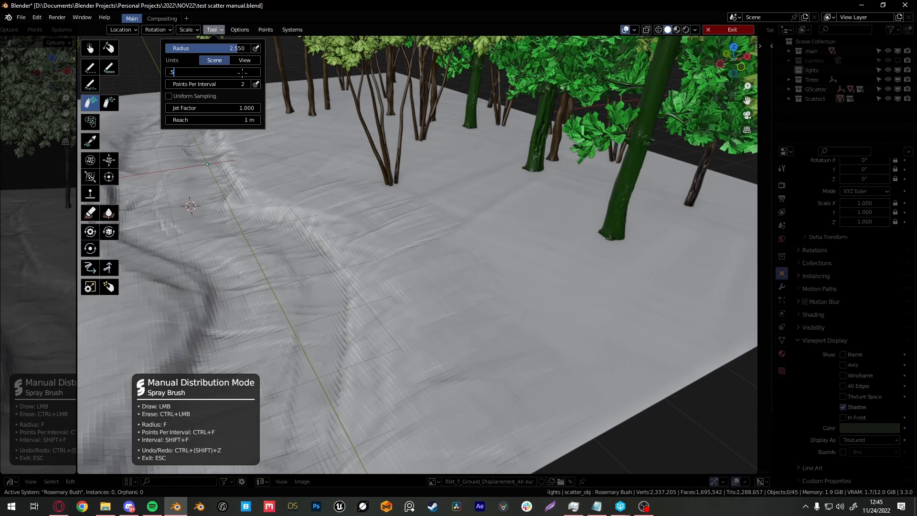
Spray dense clumps of rosemary bushes along both path edges and near the trees
left_click(497, 260)
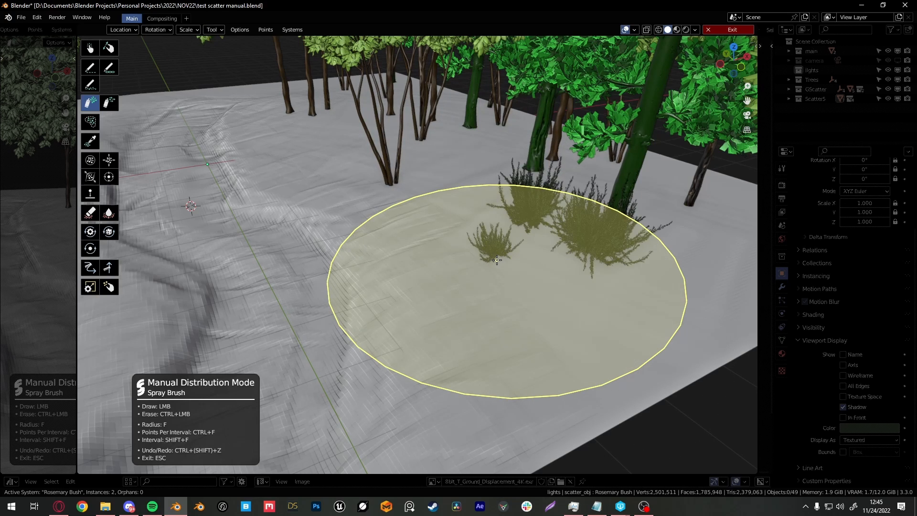
left_click(497, 260)
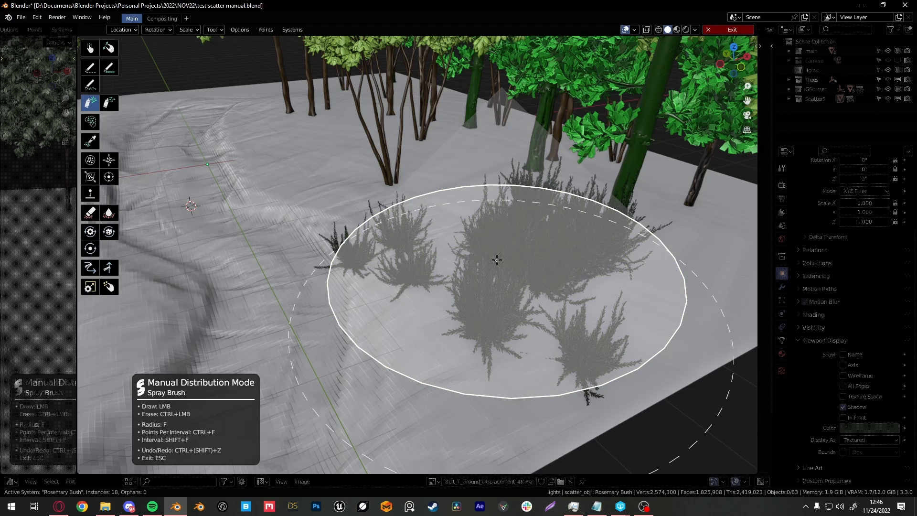
left_click(213, 29)
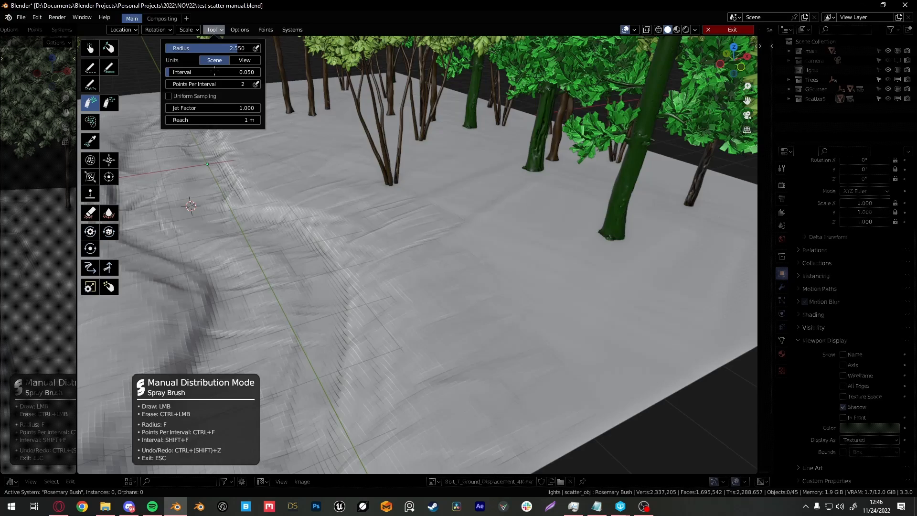
left_click(510, 279)
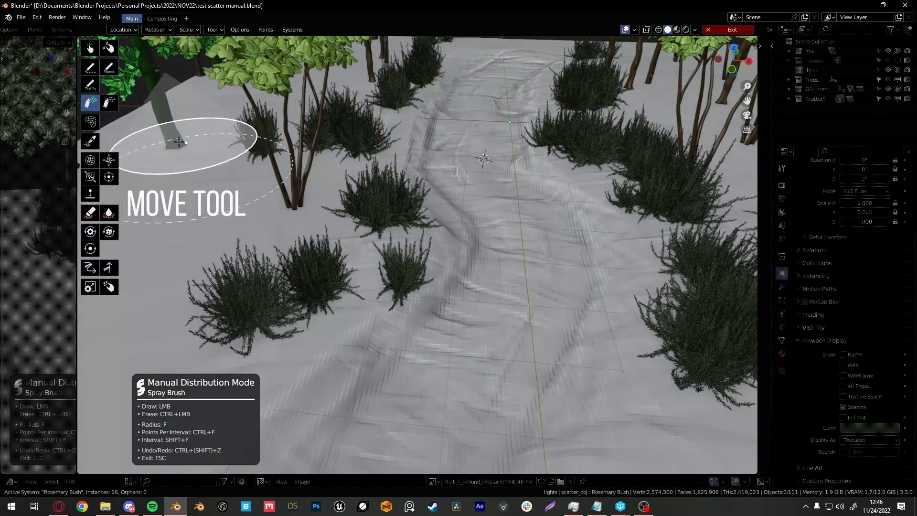
Reposition individual rosemary bushes along the path edges with the Move brush
left_click(90, 161)
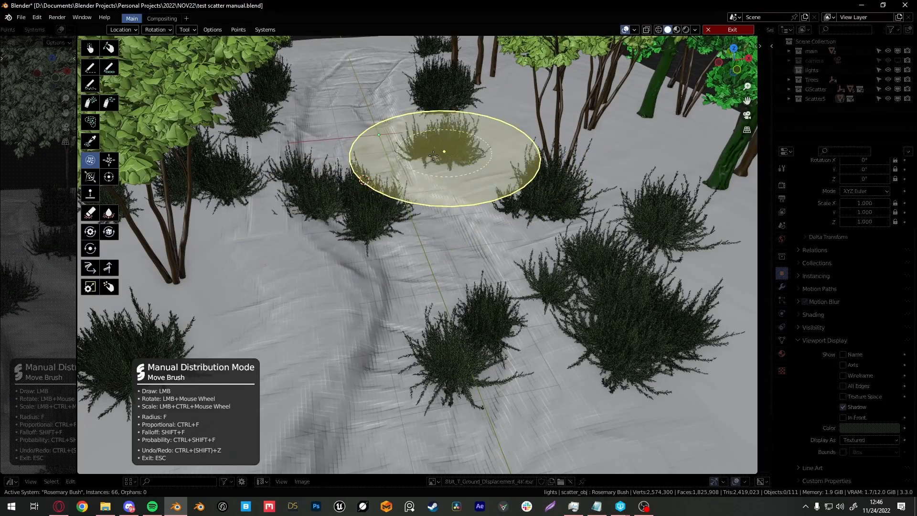
mouse_move(590, 296)
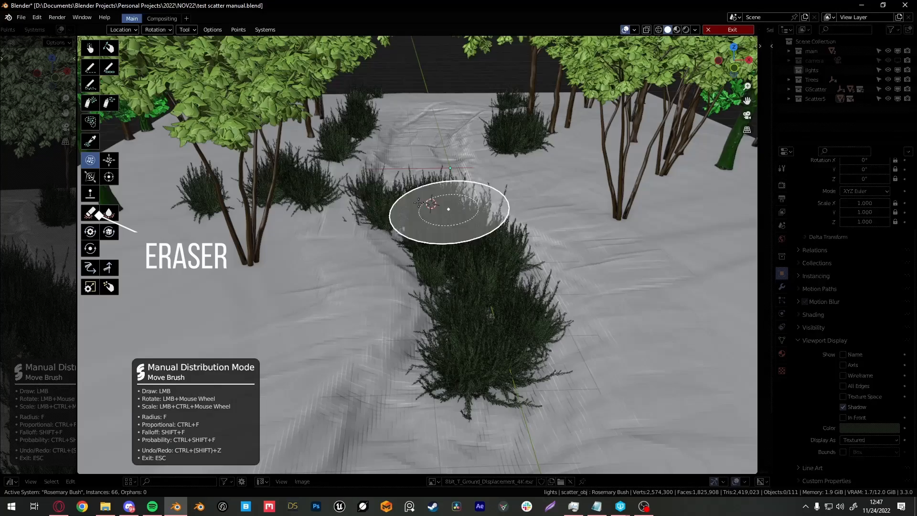
Erase stray rosemary bushes from the middle of the path, leaving 23
left_click(90, 212)
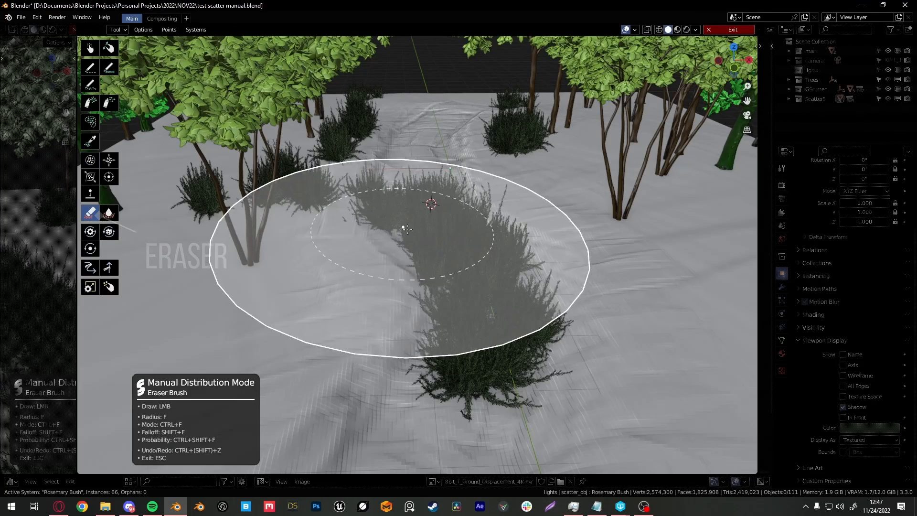
left_click(430, 208)
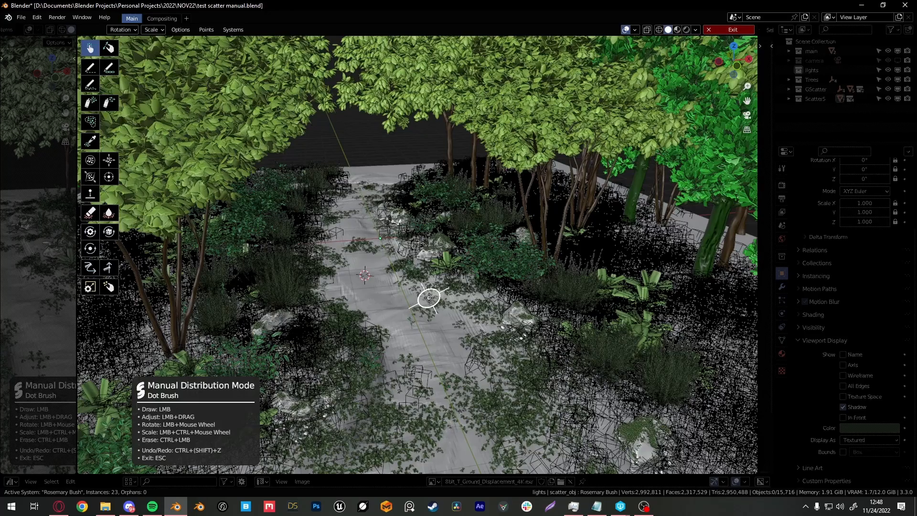
left_click(233, 30)
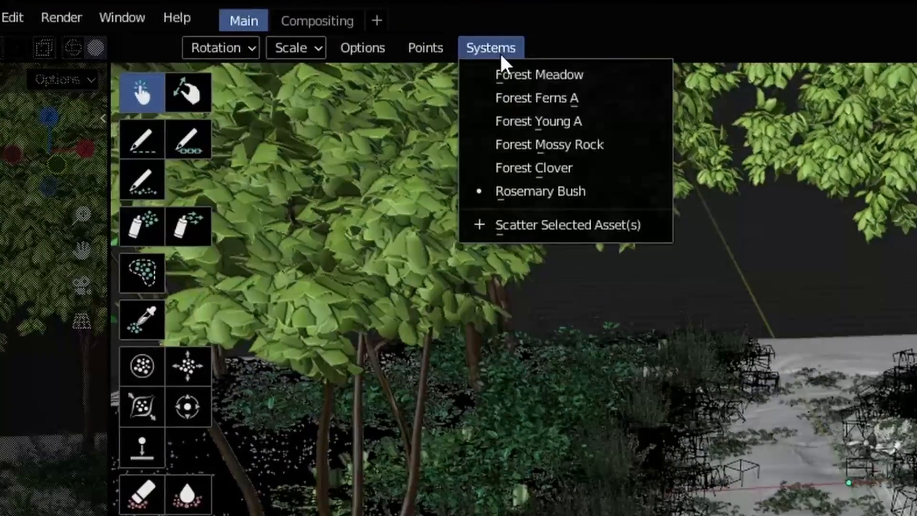
mouse_move(533, 168)
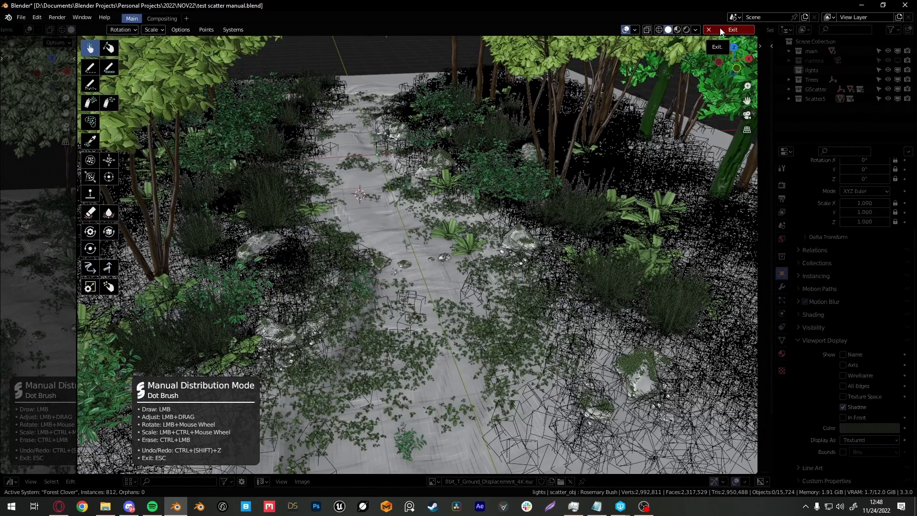
Exit manual scattering mode to view the finished forest path
left_click(733, 29)
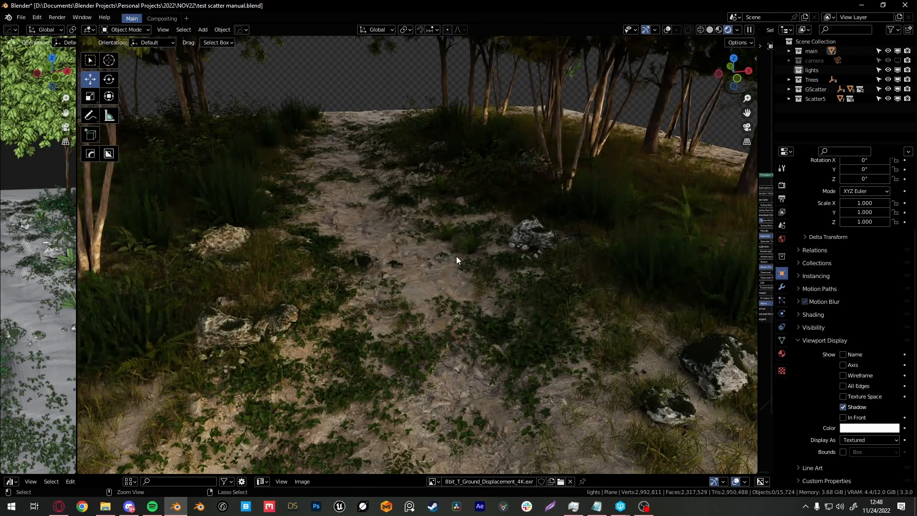
Save the blend file with the finished scattered path scene
key("ctrl+s")
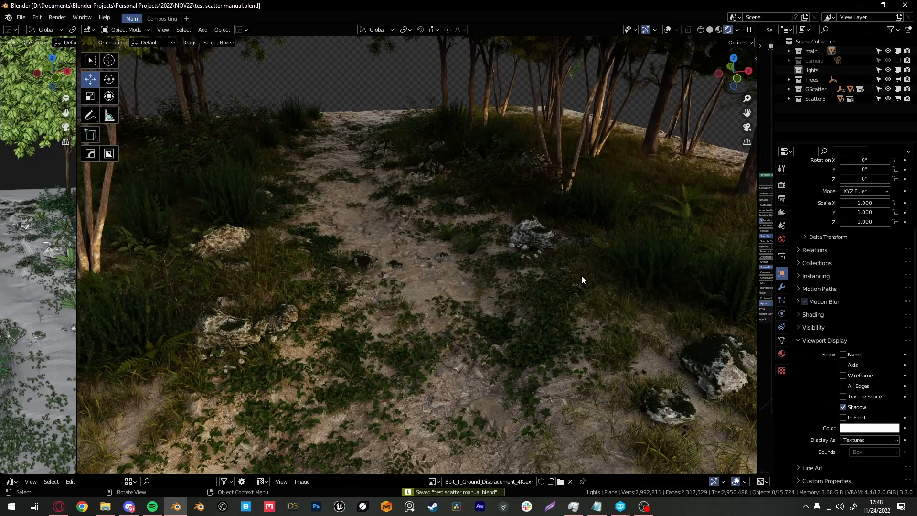
left_click(710, 30)
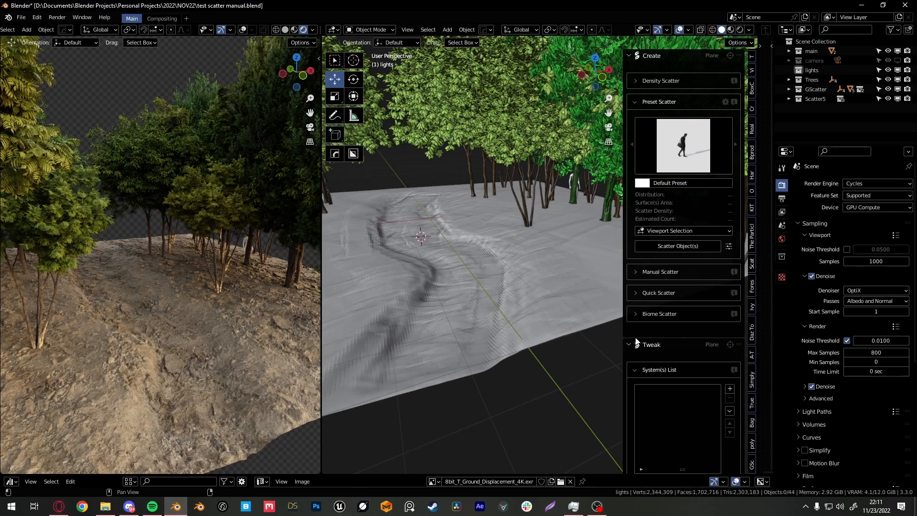
Expand the Biome Scatter section in the Scatter5 Create panel
left_click(658, 101)
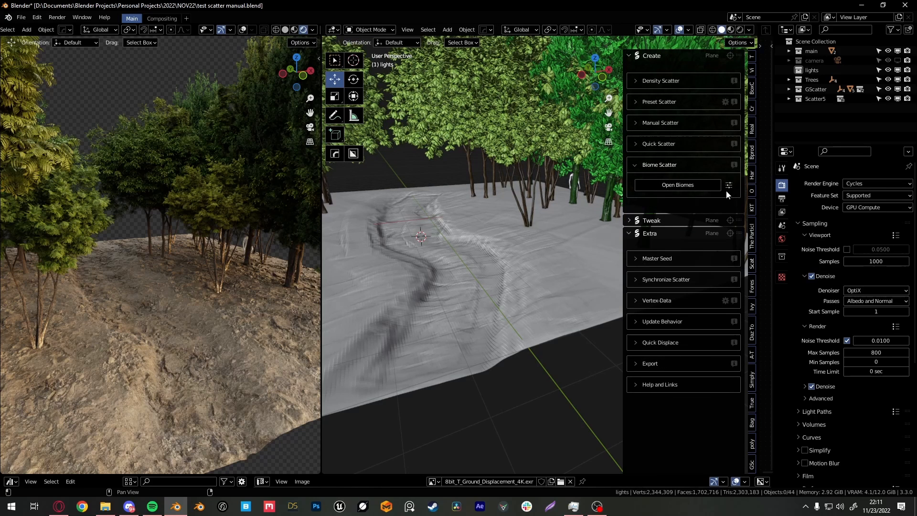
Review the biome import settings popover next to Open Biomes
left_click(728, 185)
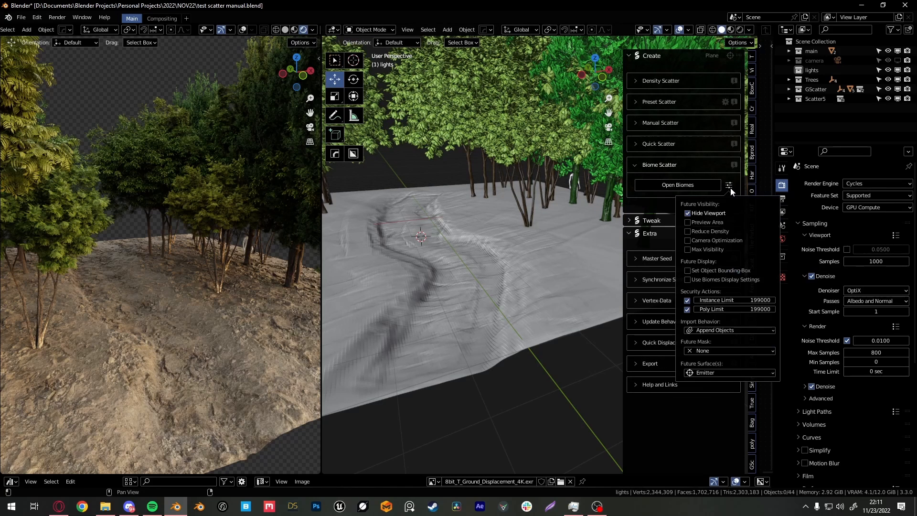
left_click(729, 185)
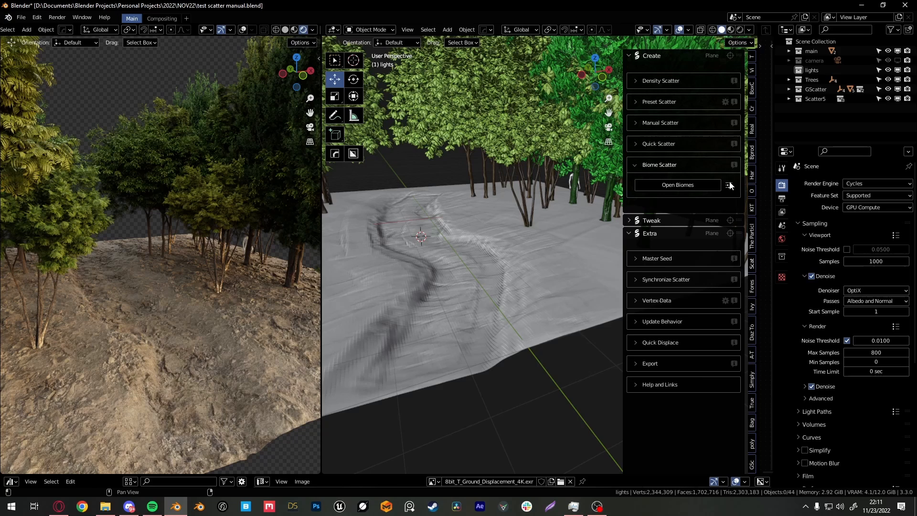
left_click(728, 184)
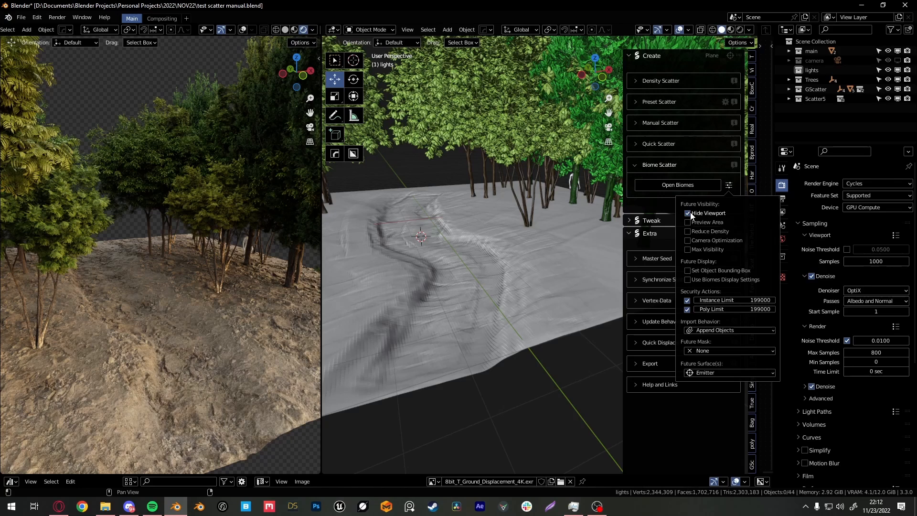
mouse_move(700, 217)
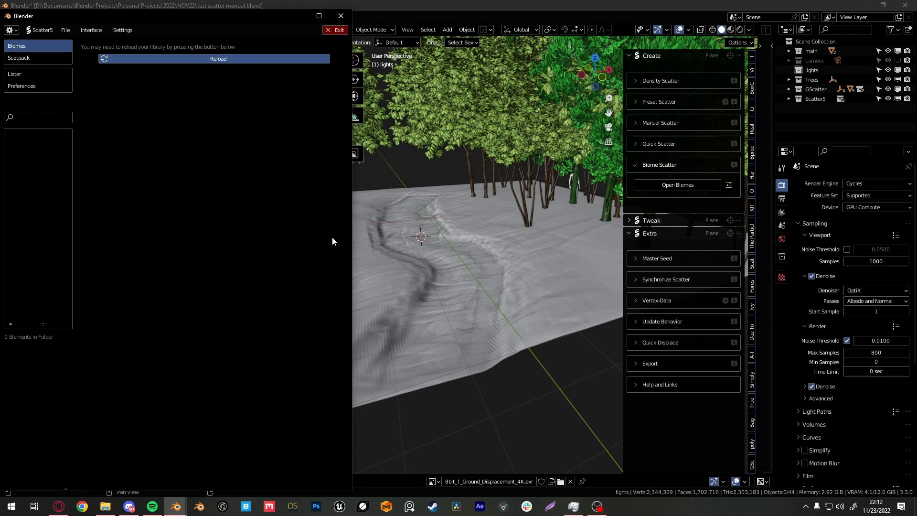
Reload the biome library and navigate to Scatter Pro > Forest Floor biomes
left_click(218, 58)
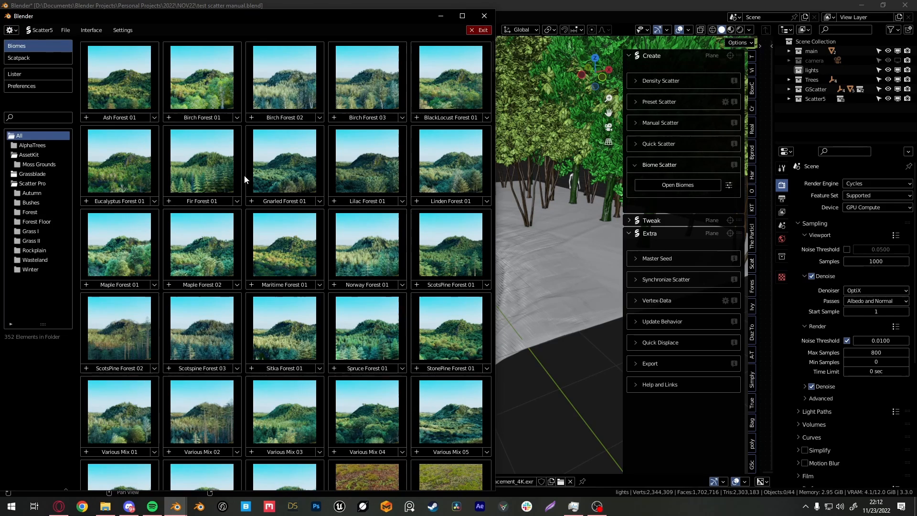
scroll("down", 3)
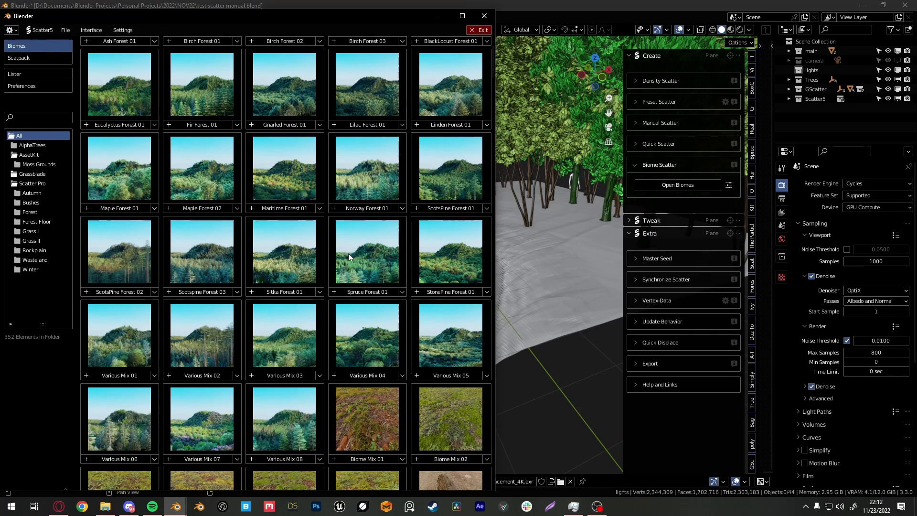
scroll("down", 3)
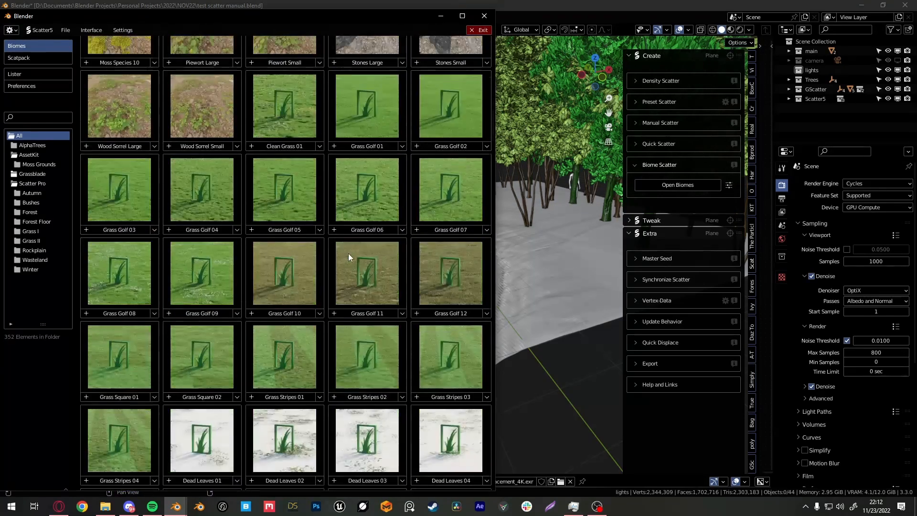
left_click(28, 155)
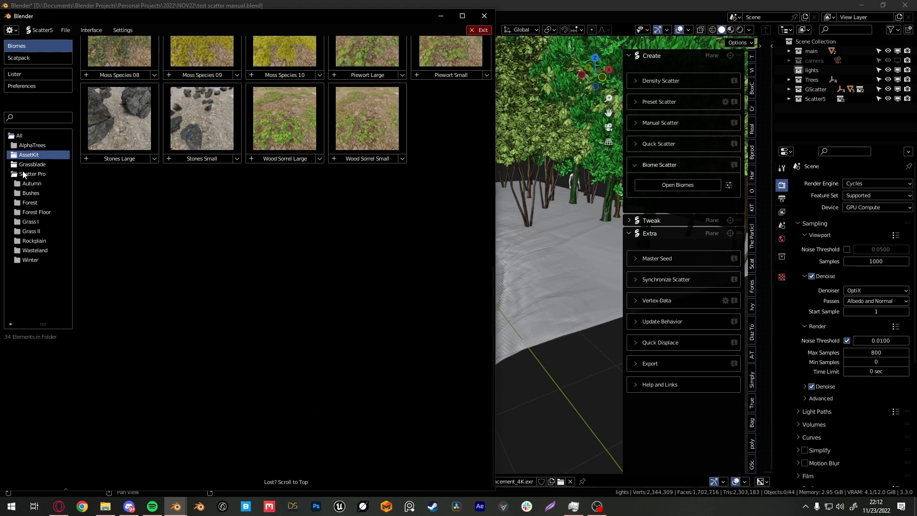
left_click(33, 174)
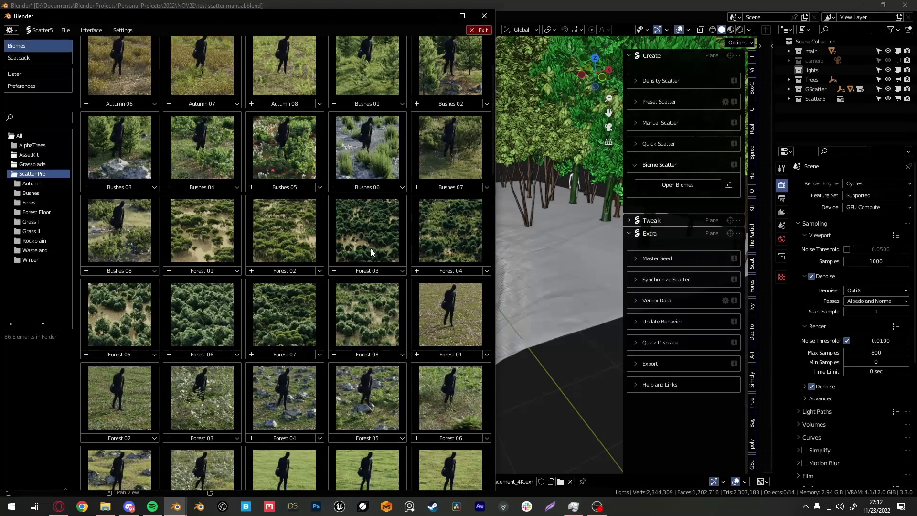
left_click(36, 212)
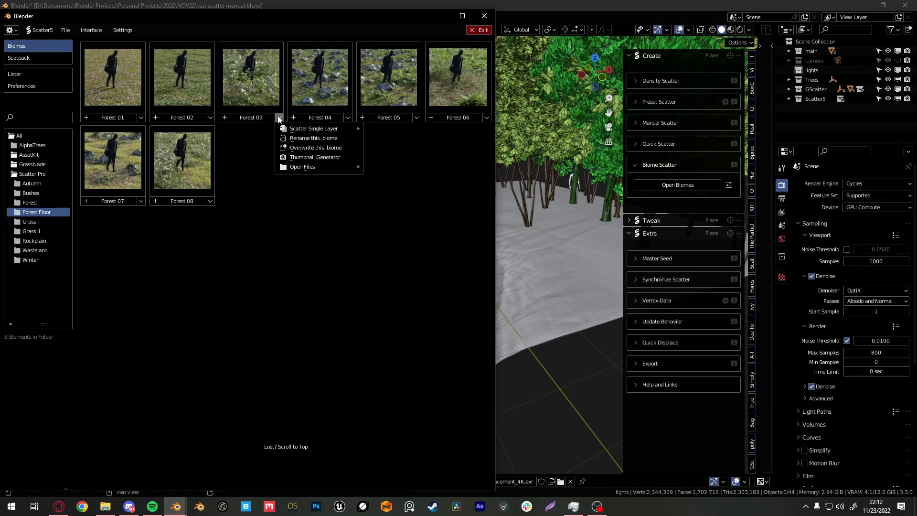
List the single layers of the Forest 02 and Forest 08 biomes
left_click(285, 253)
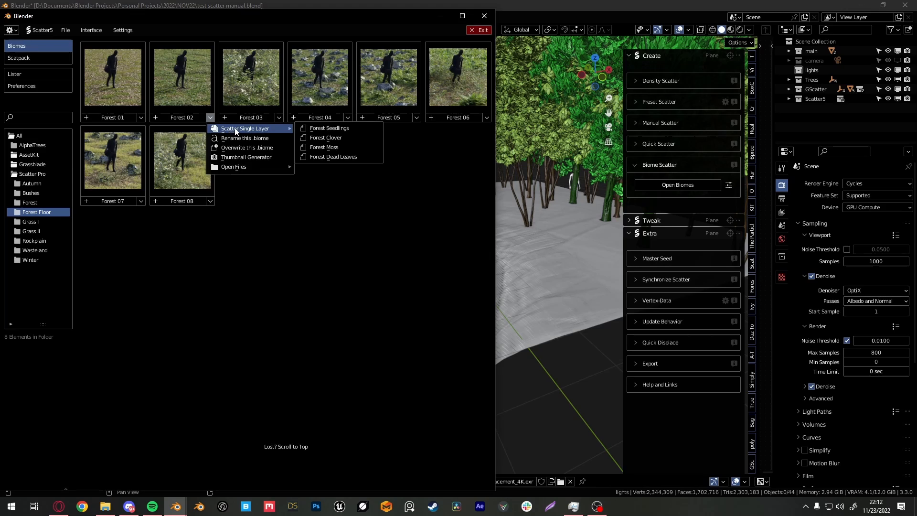
left_click(210, 202)
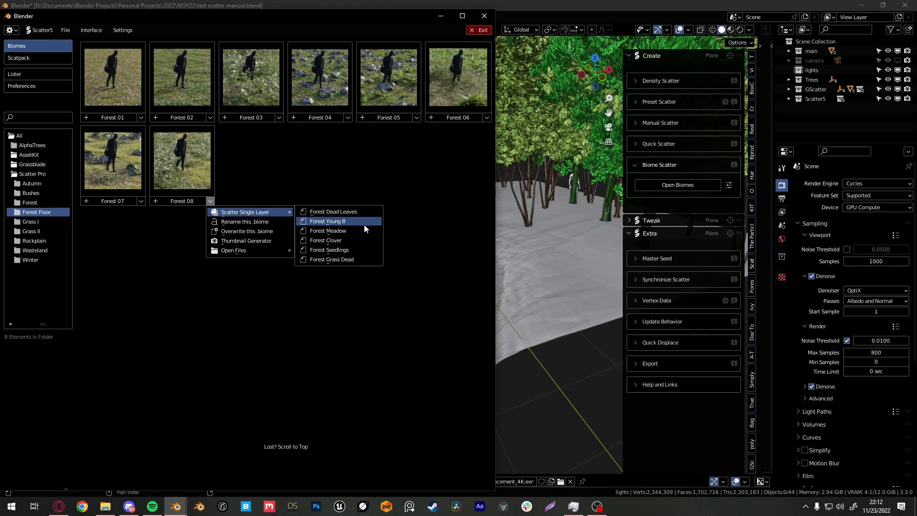
mouse_move(331, 259)
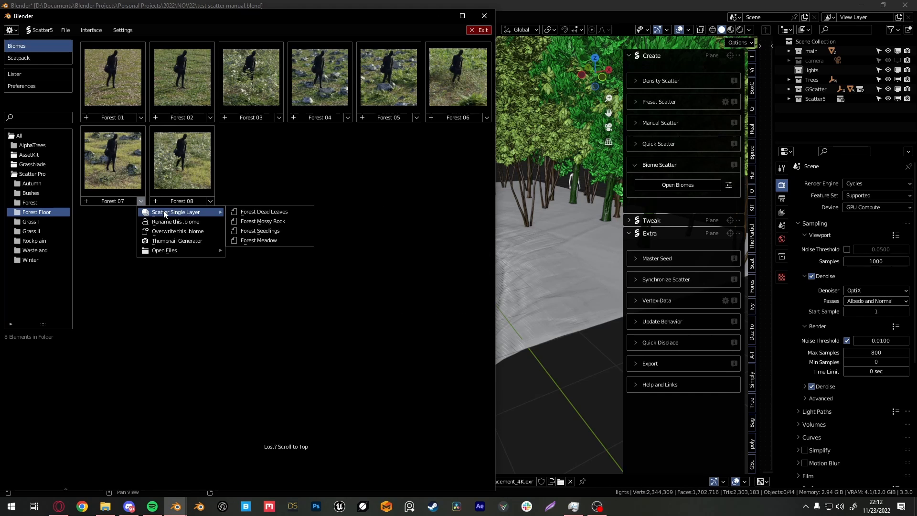
mouse_move(259, 244)
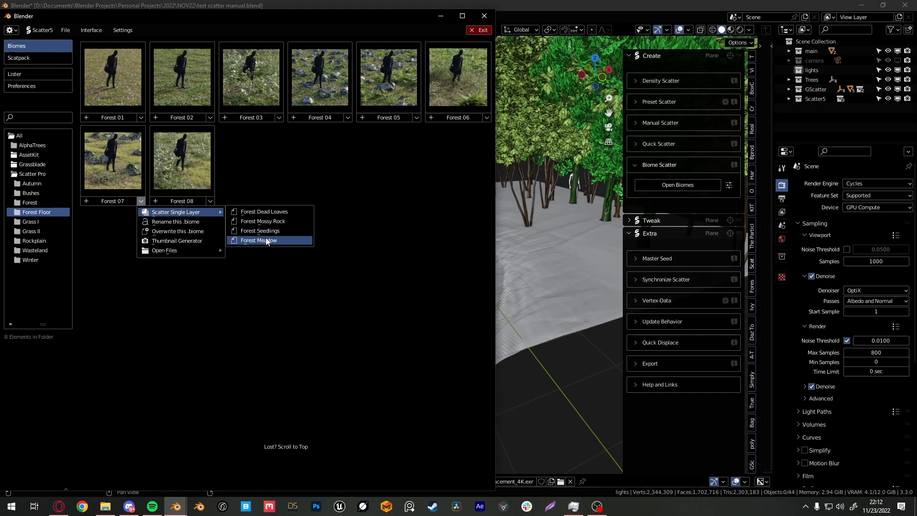
Scatter the Forest Meadow layer and spray meadow grass along both path sides
left_click(259, 240)
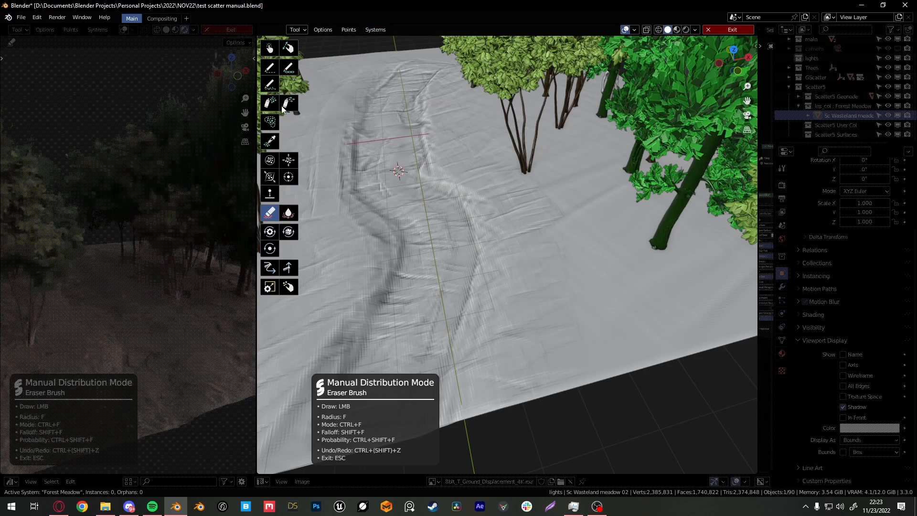
left_click(269, 102)
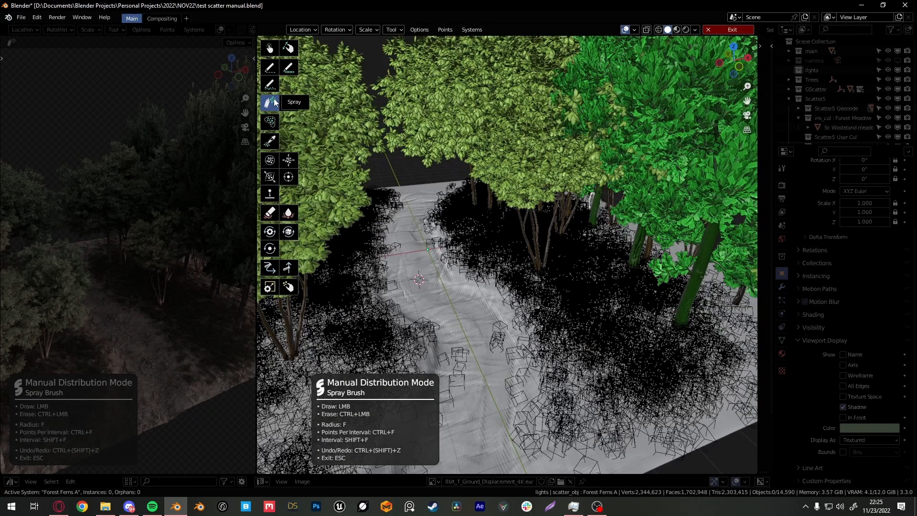
Place single Forest Ferns A instances along the path edges with the Dot brush
left_click(393, 29)
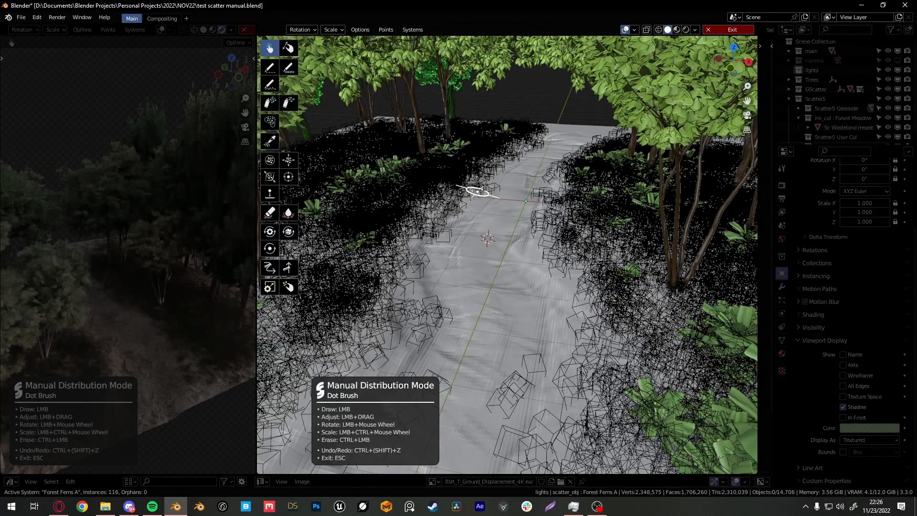
Make Forest Mossy Rock active and place a few mossy rocks among the ferns
left_click(413, 29)
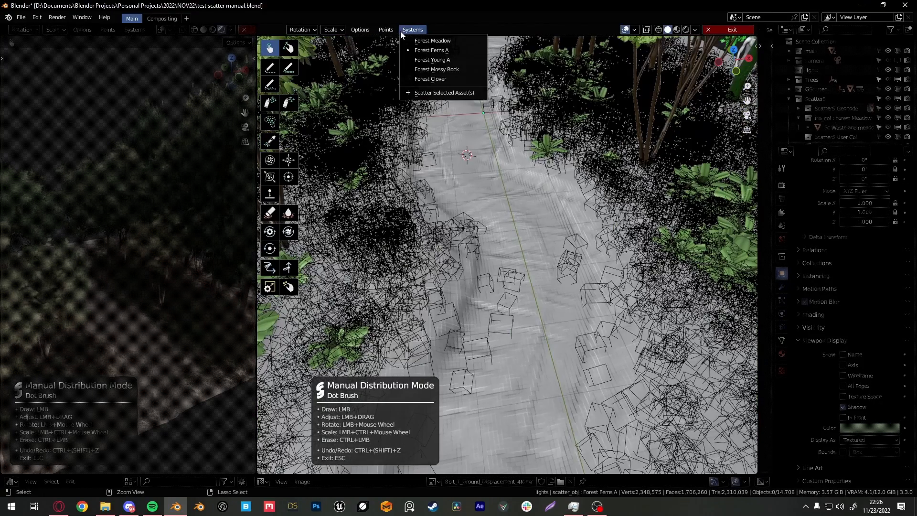
left_click(436, 69)
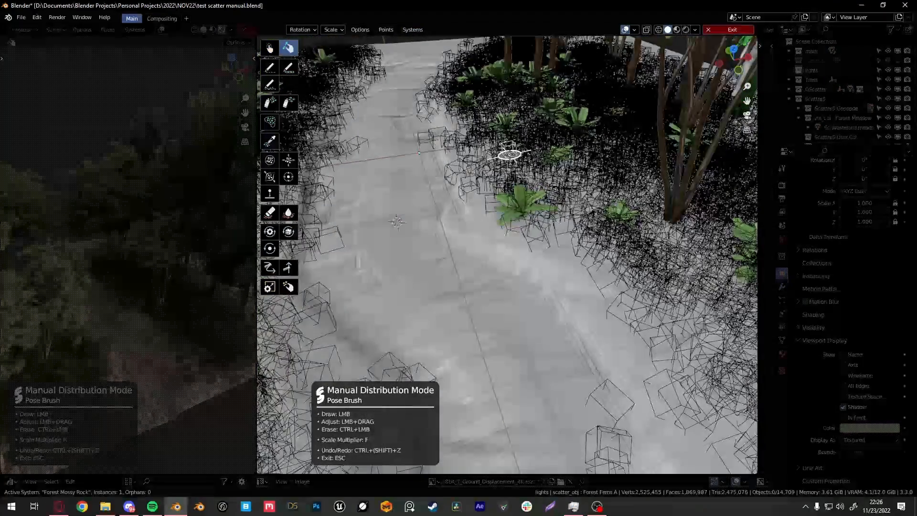
left_click(520, 166)
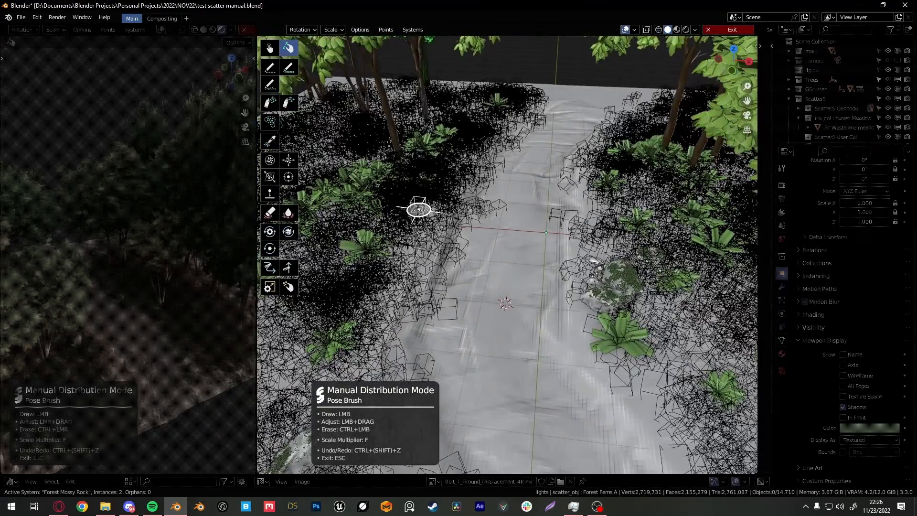
left_click(494, 223)
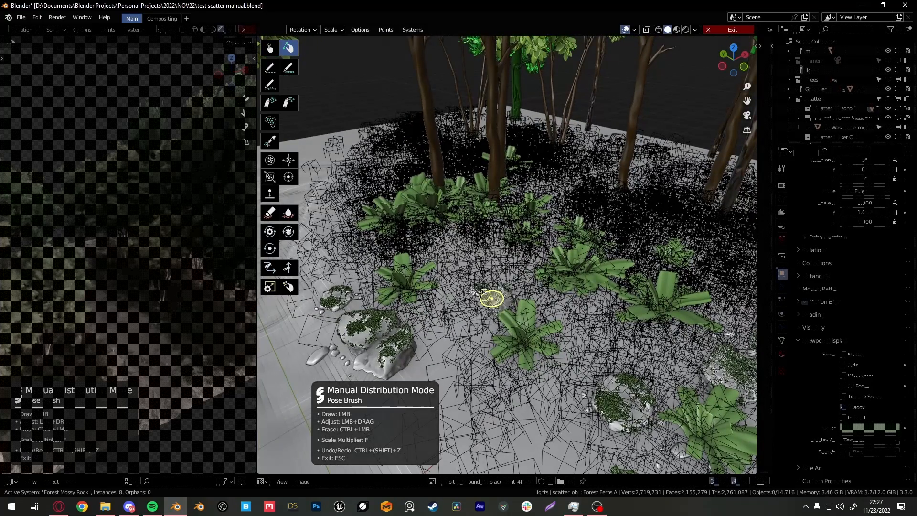
left_click(413, 29)
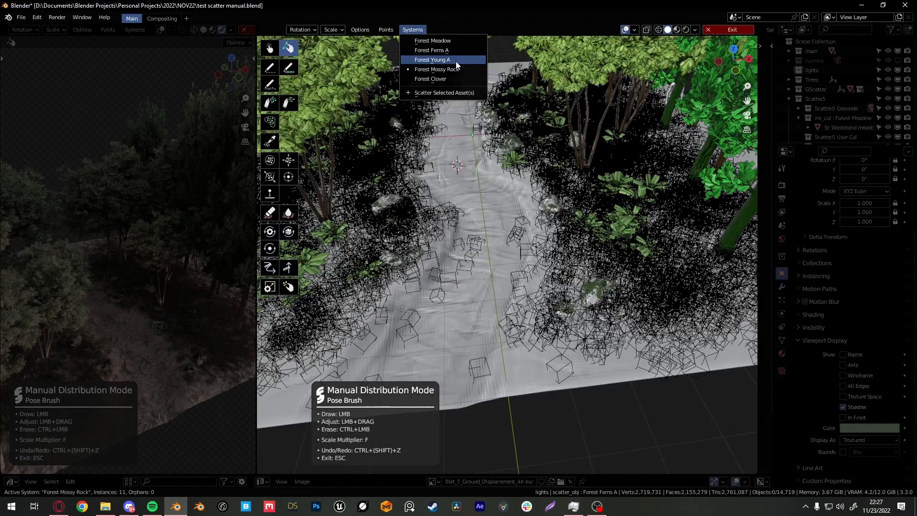
Make Forest Young A active and spray some young plants
left_click(432, 59)
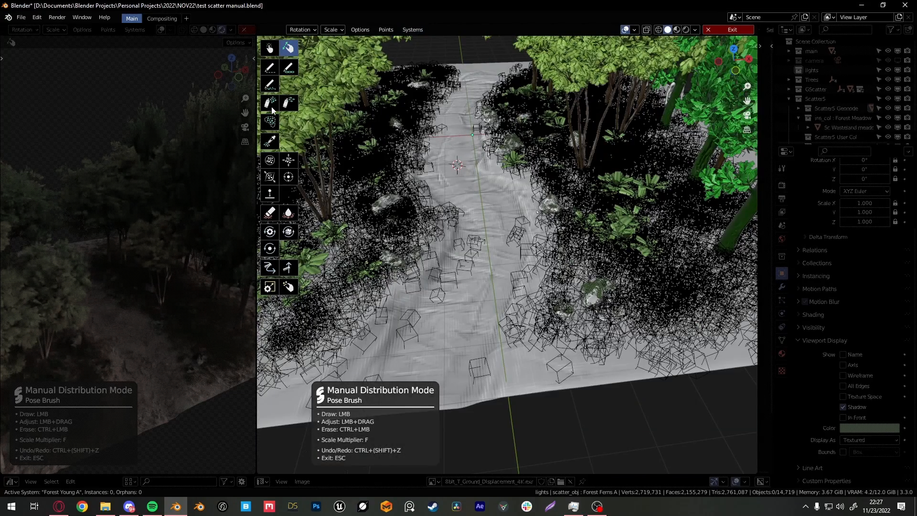
left_click(270, 102)
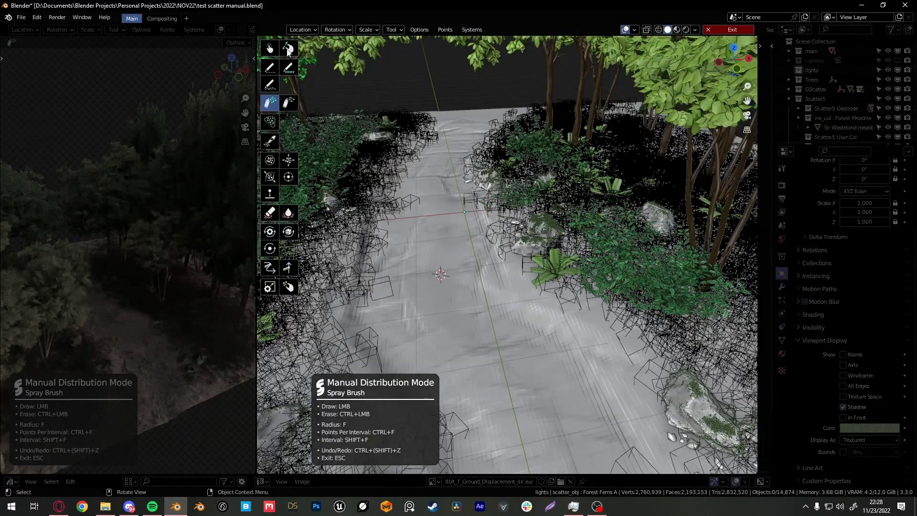
Place individual posed young plants across the path with the Pose brush
left_click(287, 47)
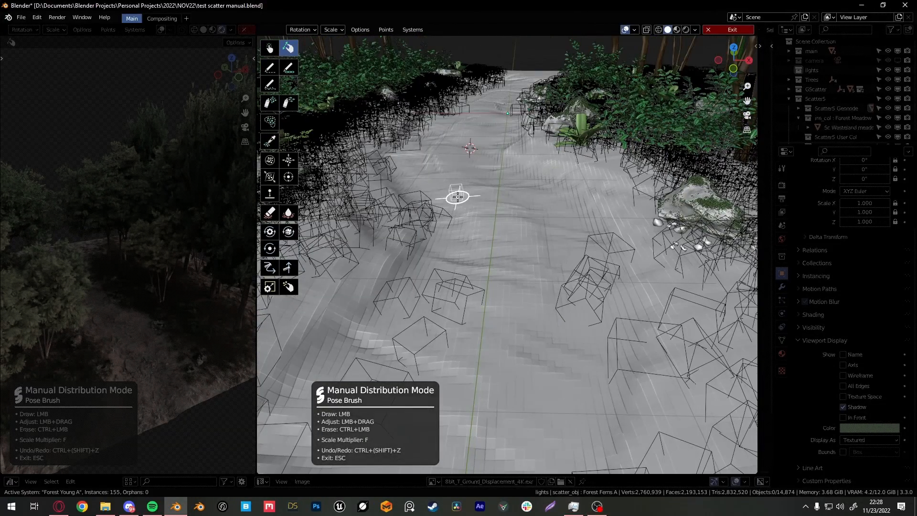
left_click(494, 213)
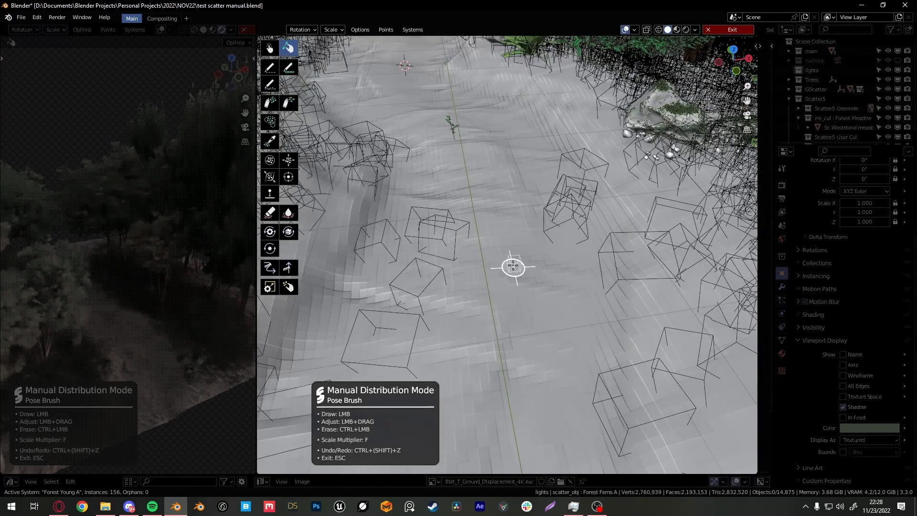
left_click(493, 270)
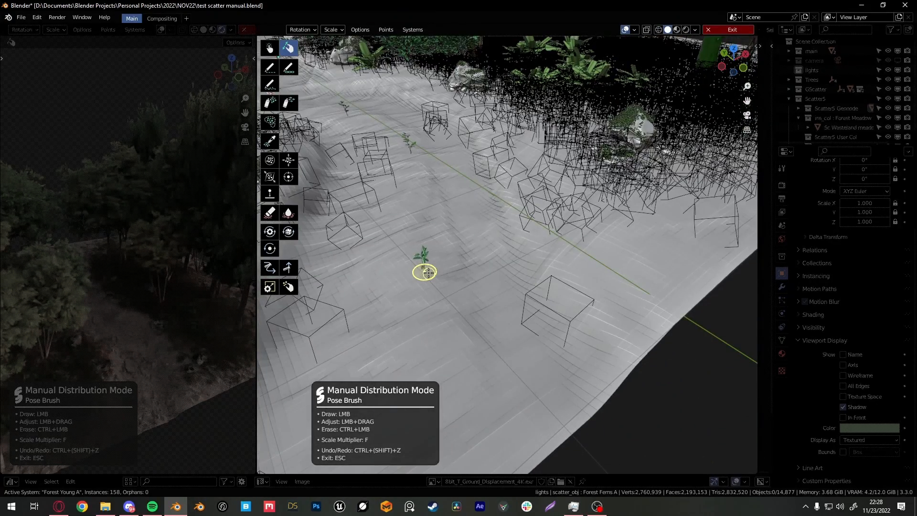
left_click(433, 270)
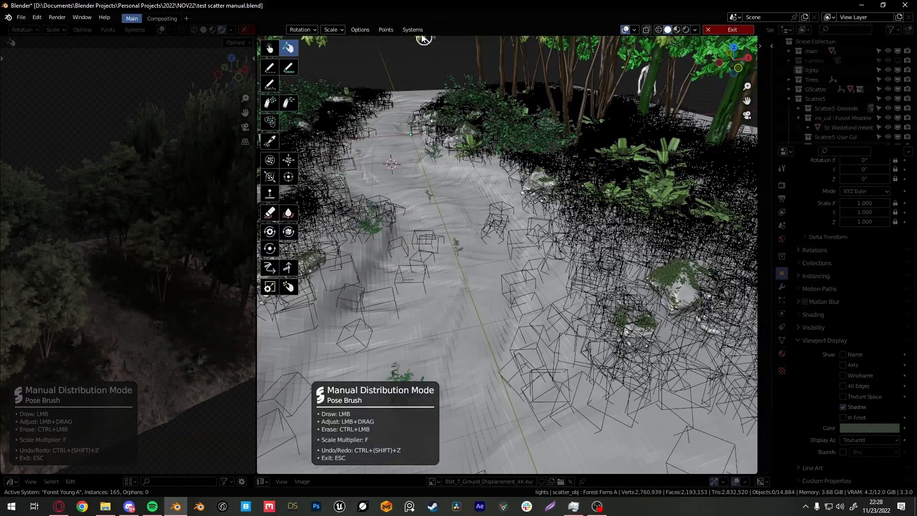
left_click(413, 30)
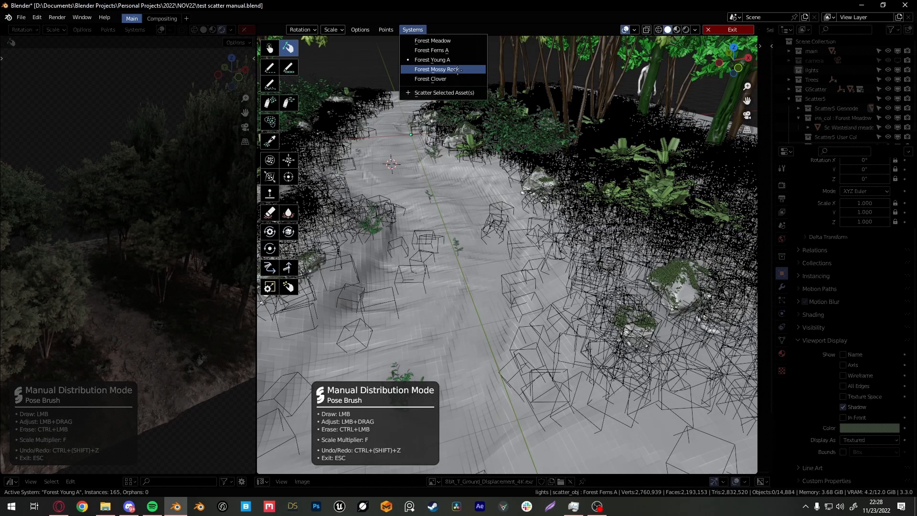
Make Forest Clover active and spray clover patches densely over the path and borders
left_click(430, 78)
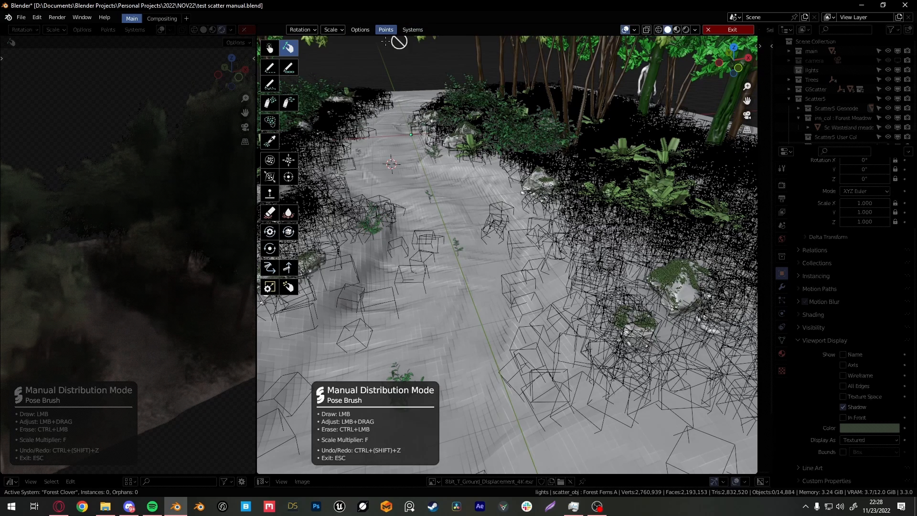
left_click(269, 102)
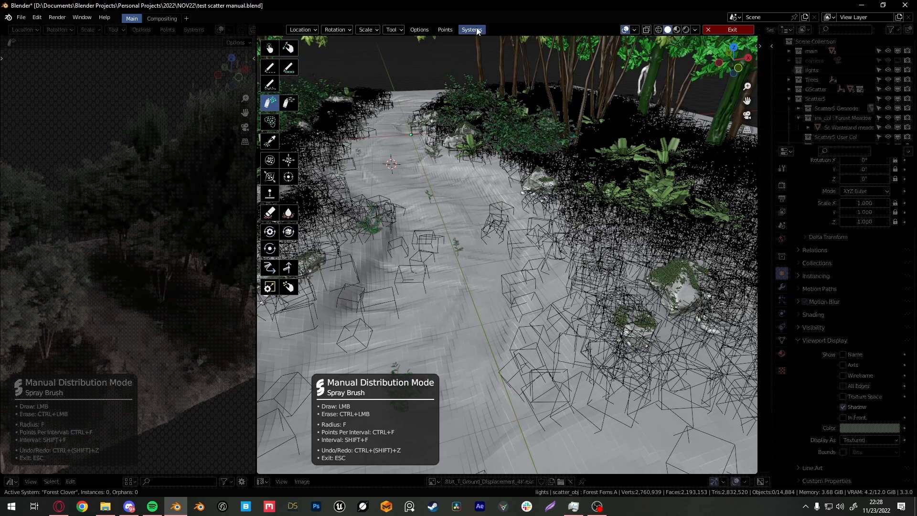
left_click(392, 30)
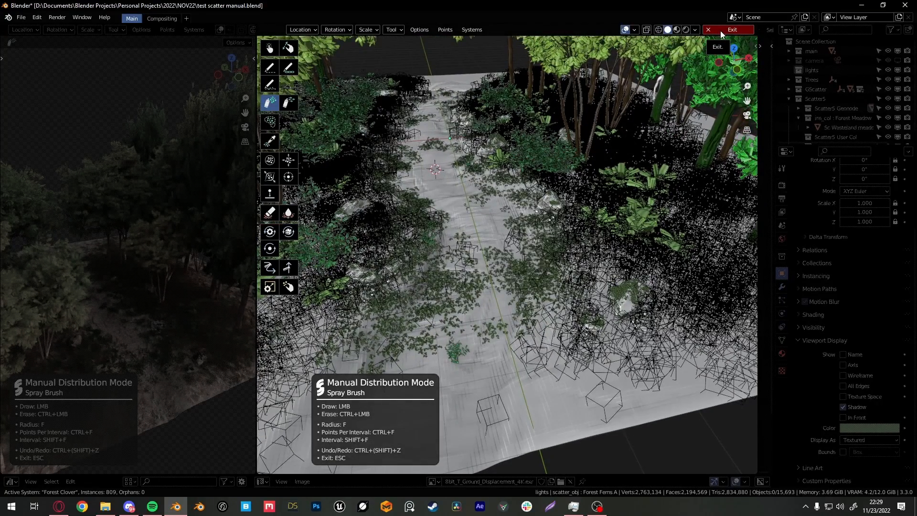
Exit Manual Distribution Mode to view the rendered path with all five scatter systems
left_click(729, 30)
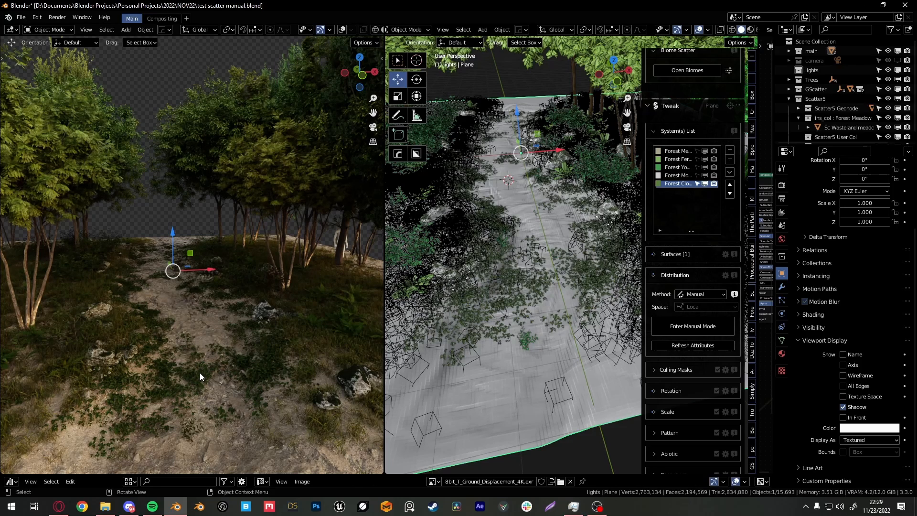
mouse_move(200, 406)
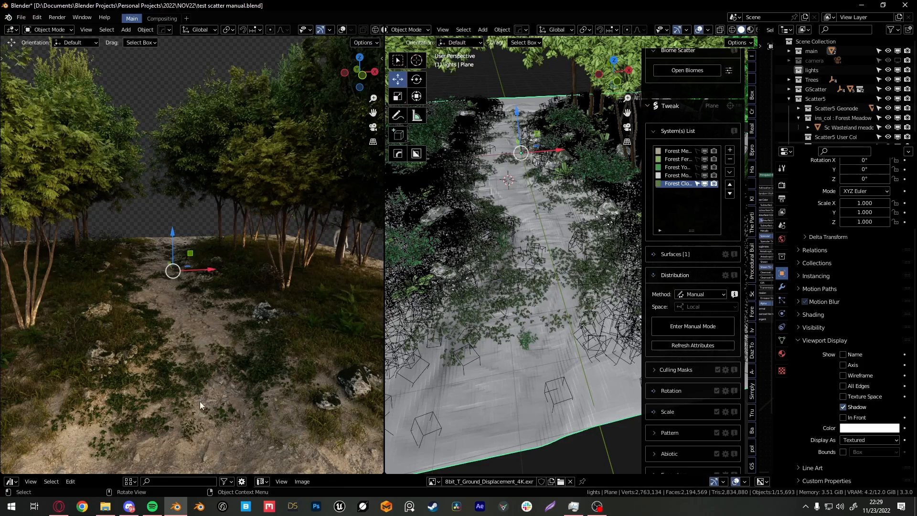